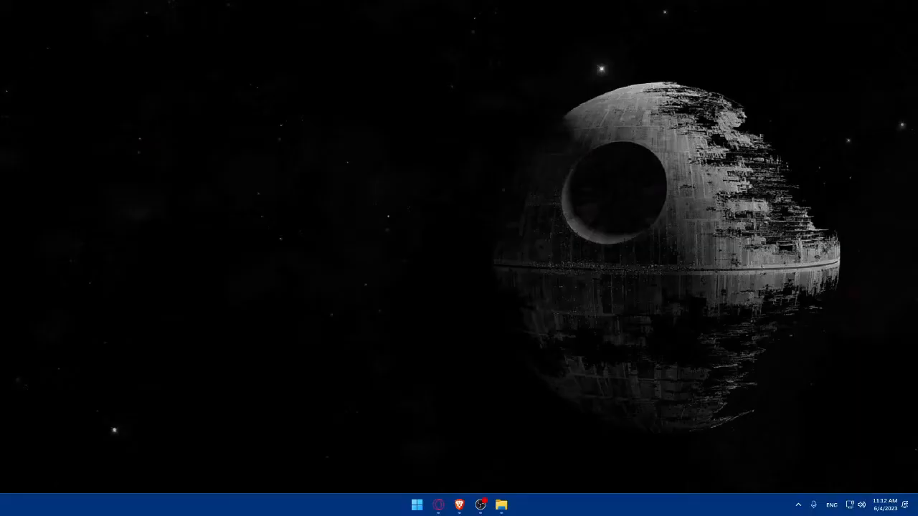
pyautogui.moveTo(522, 353)
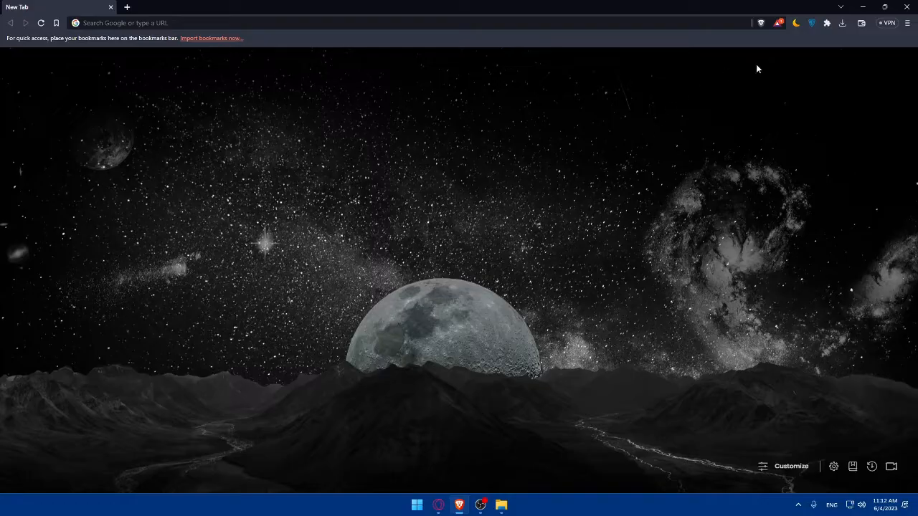
pyautogui.moveTo(553, 152)
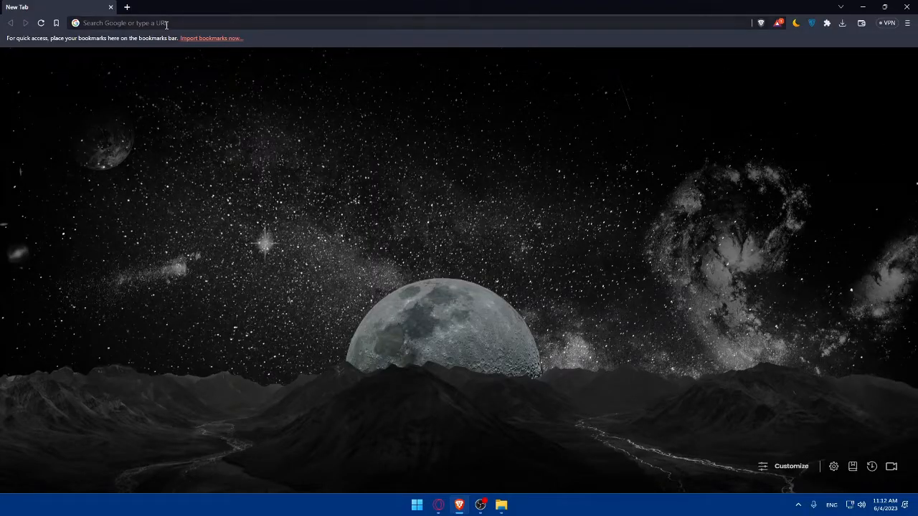
# Navigate the browser to wix.com.
pyautogui.write('wix.com/account/sites?referralAdditionalInfo=Route')
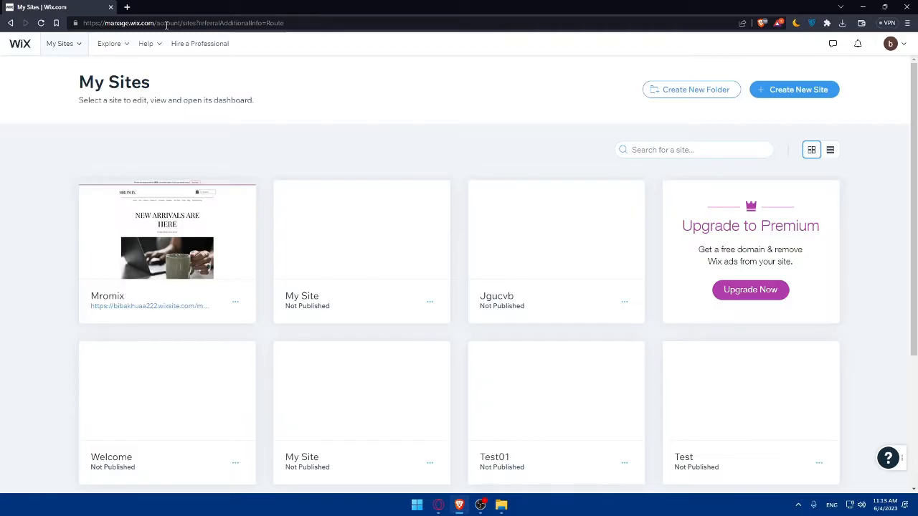
pyautogui.moveTo(453, 152)
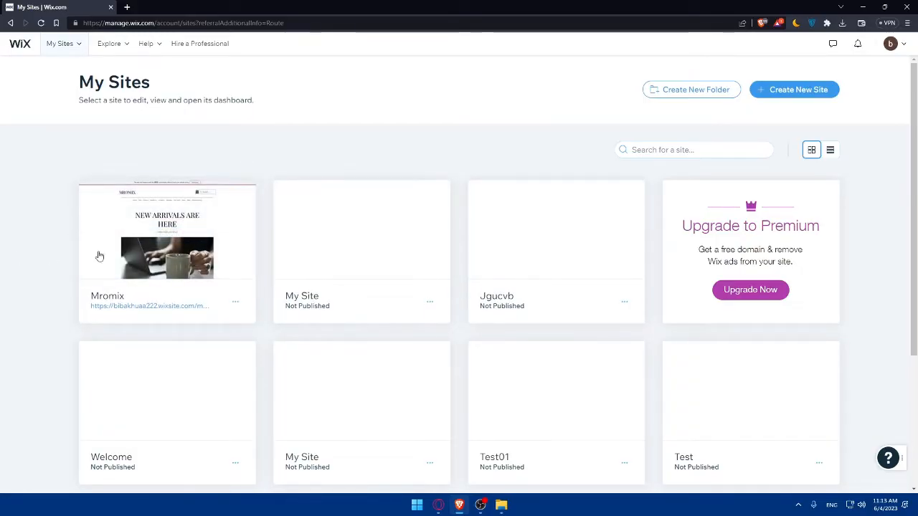
pyautogui.moveTo(166, 244)
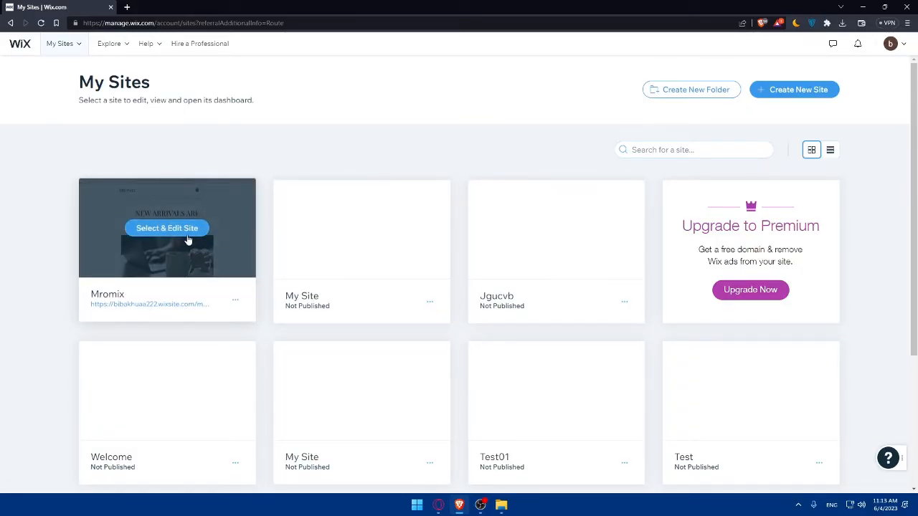
# Enter the Mromix site's dashboard and switch to its App Market.
pyautogui.click(166, 227)
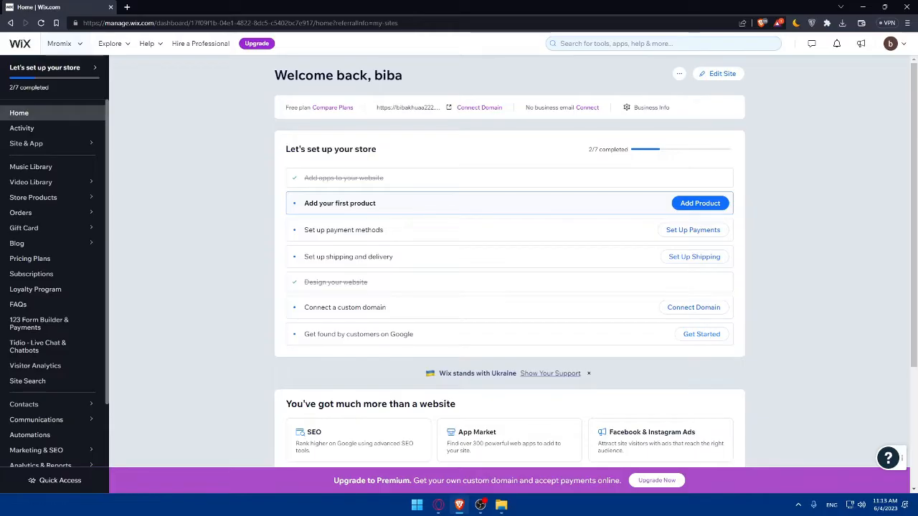
pyautogui.click(55, 480)
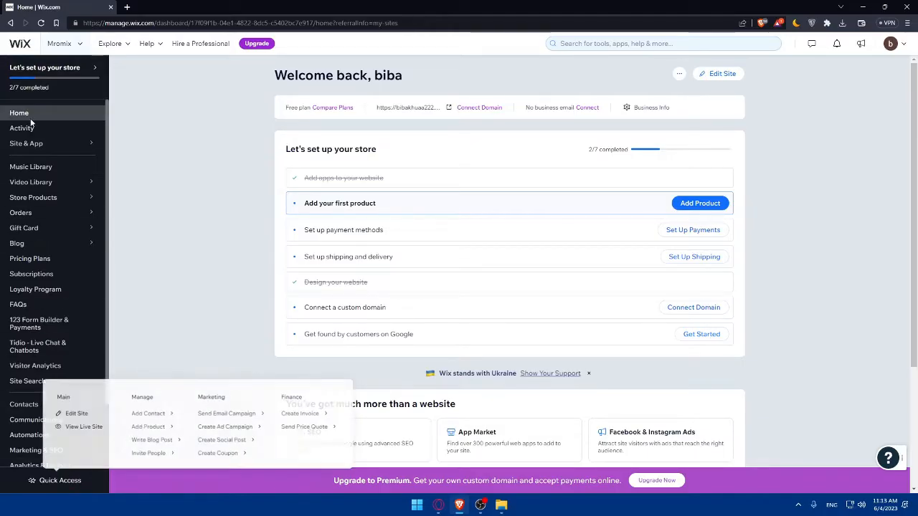
pyautogui.scroll(-3)
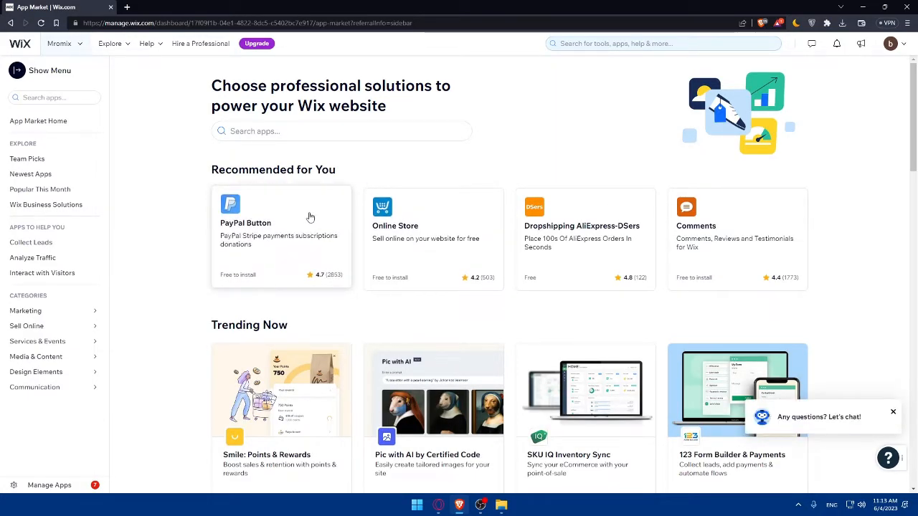
pyautogui.moveTo(314, 183)
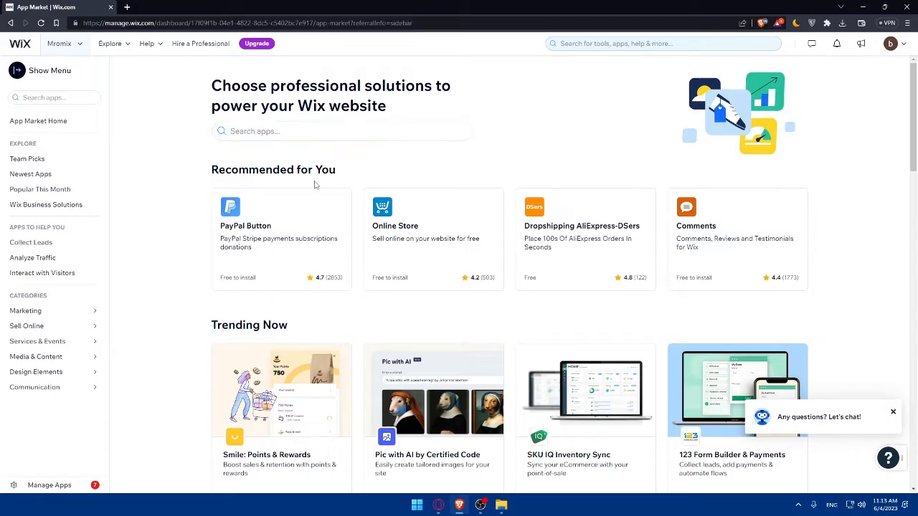
# Search the App Market for 'members app' to list the matching results.
pyautogui.write('mem')
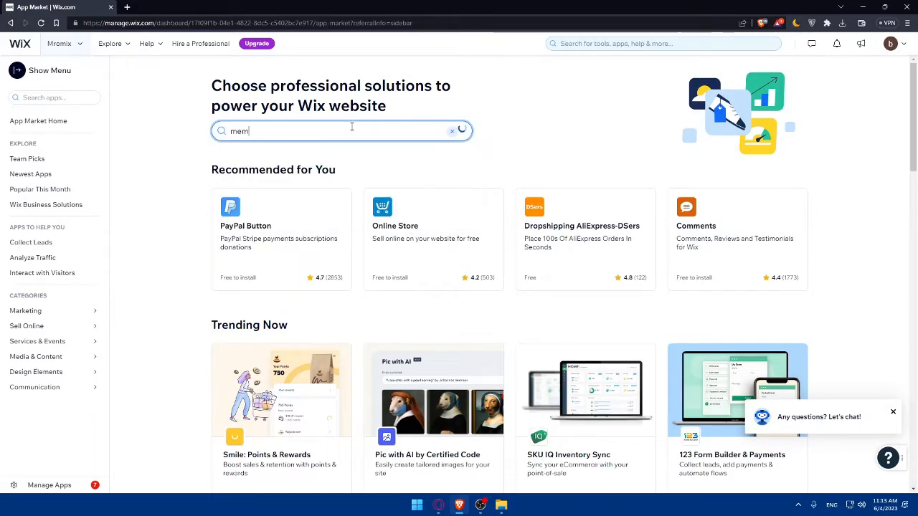
pyautogui.click(341, 131)
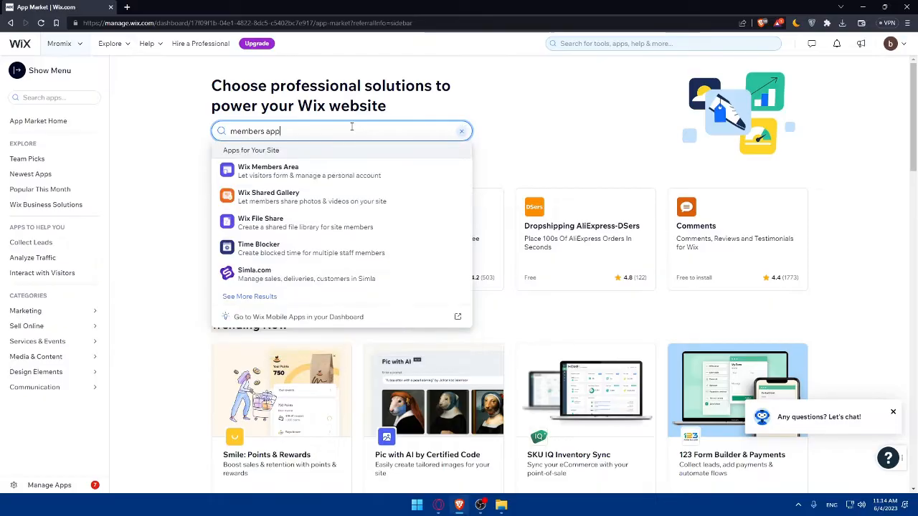
pyautogui.press('enter')
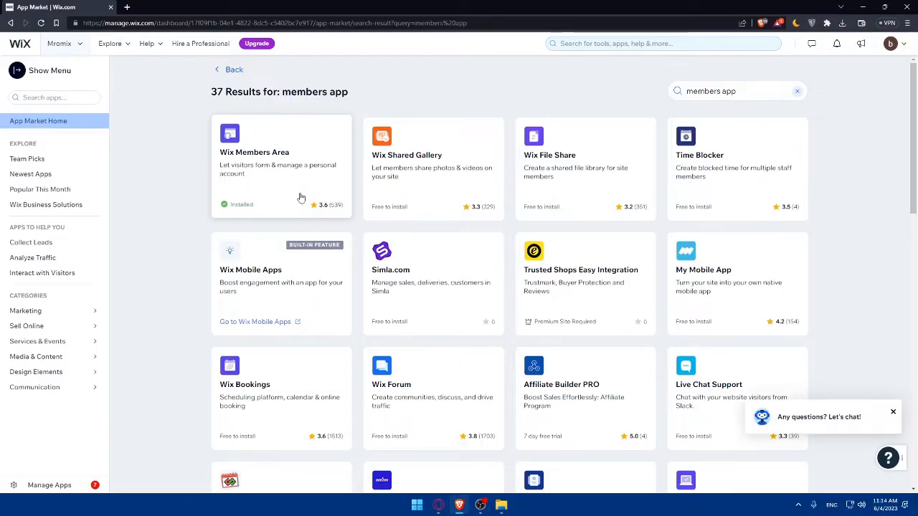
pyautogui.click(281, 165)
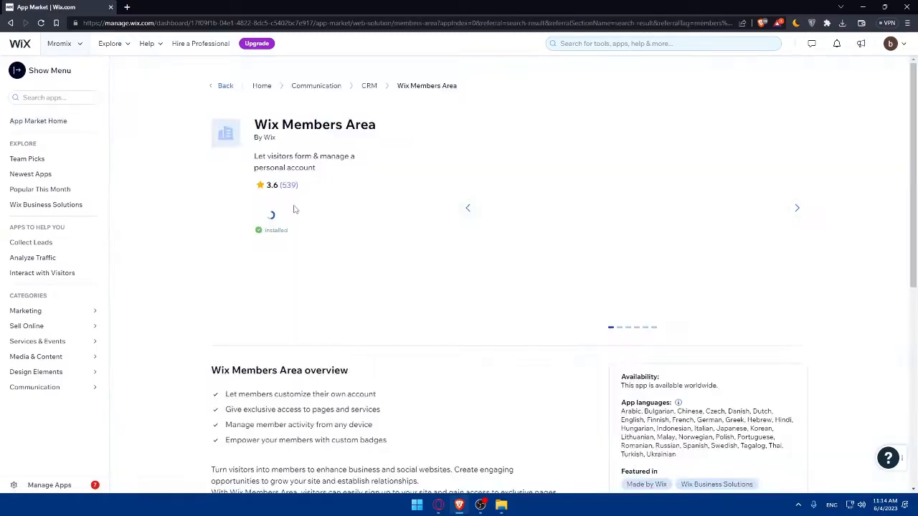
pyautogui.scroll(-3)
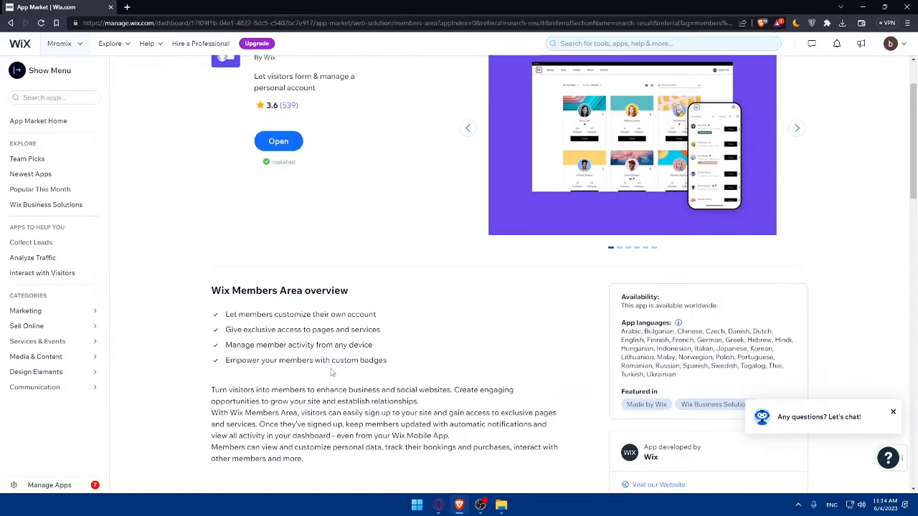
pyautogui.moveTo(461, 357)
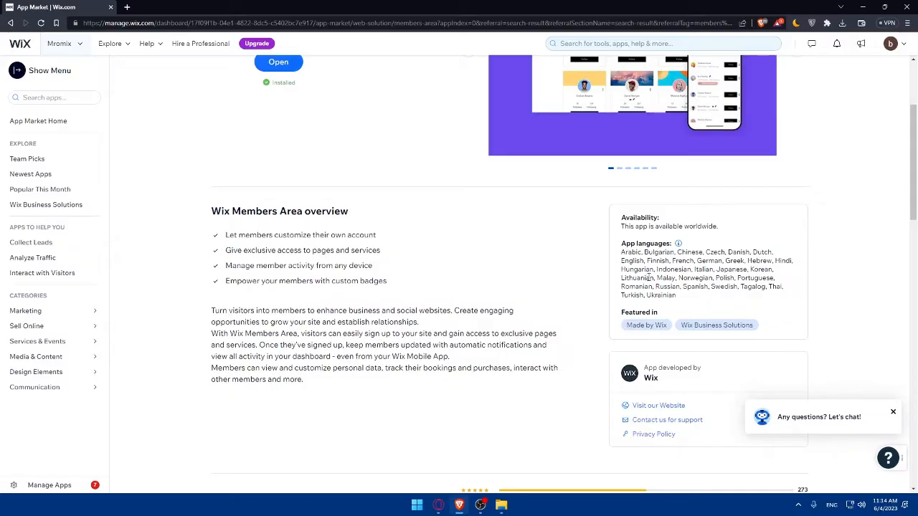
pyautogui.moveTo(591, 294)
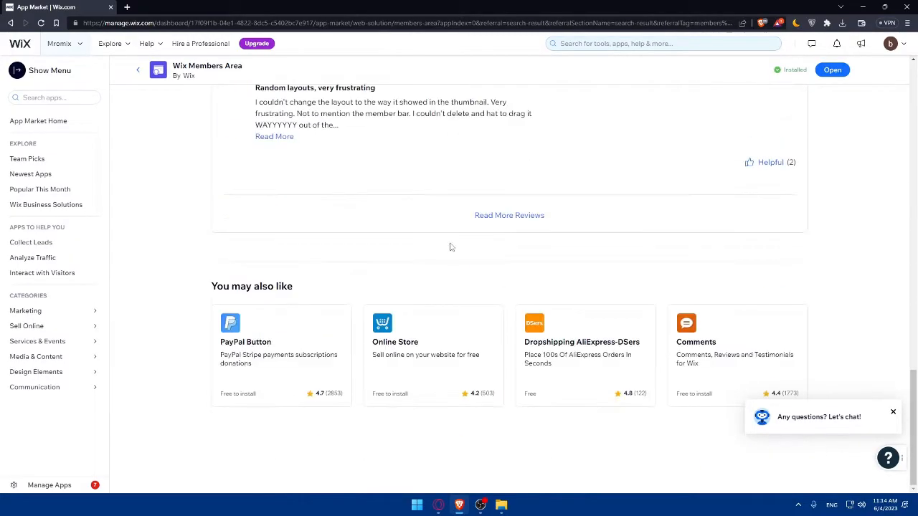
pyautogui.scroll(3)
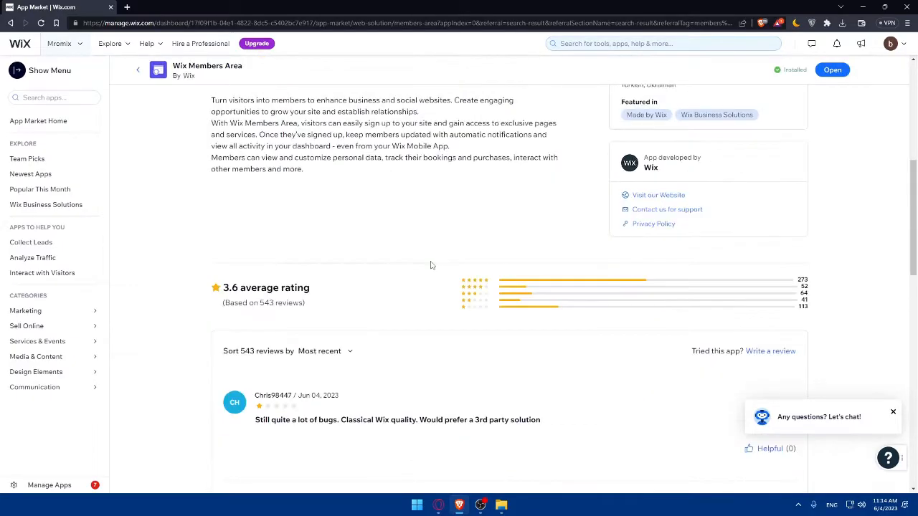
pyautogui.moveTo(356, 292)
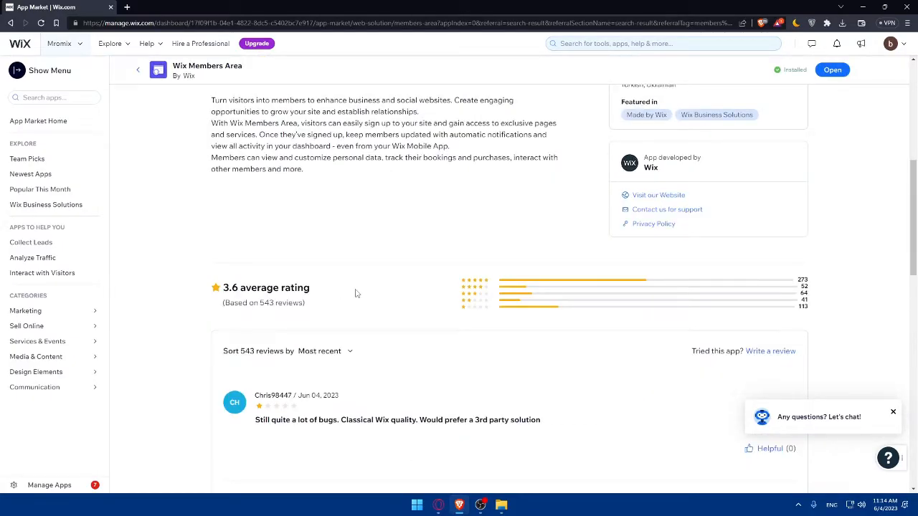
pyautogui.click(138, 69)
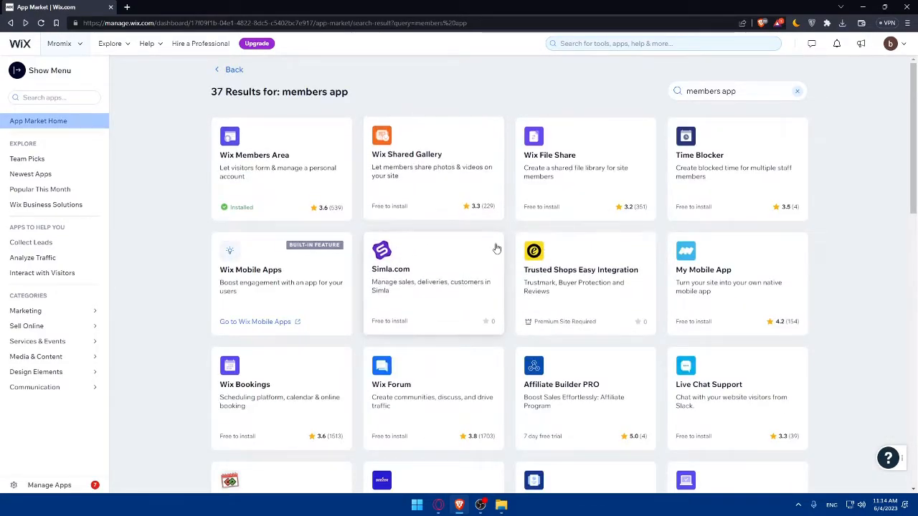
pyautogui.moveTo(565, 256)
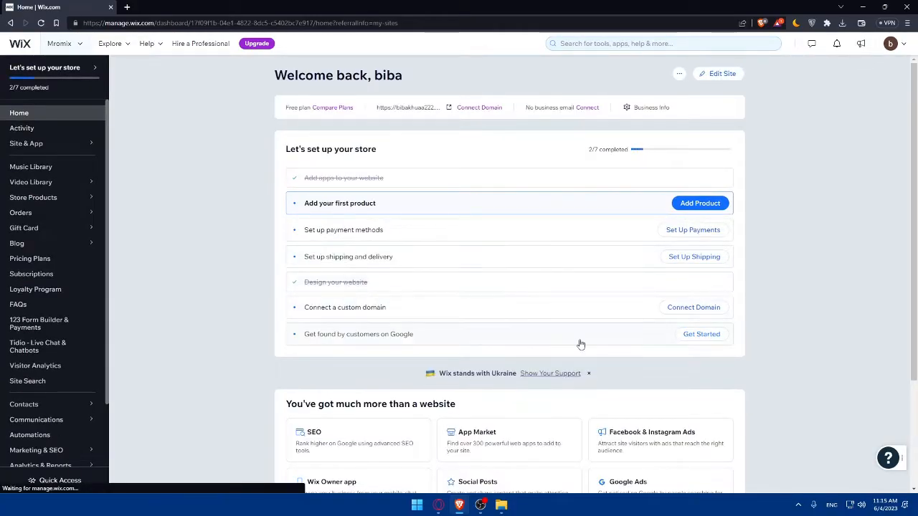
# Launch the Wix Editor on the Mromix site via Edit Site.
pyautogui.click(717, 73)
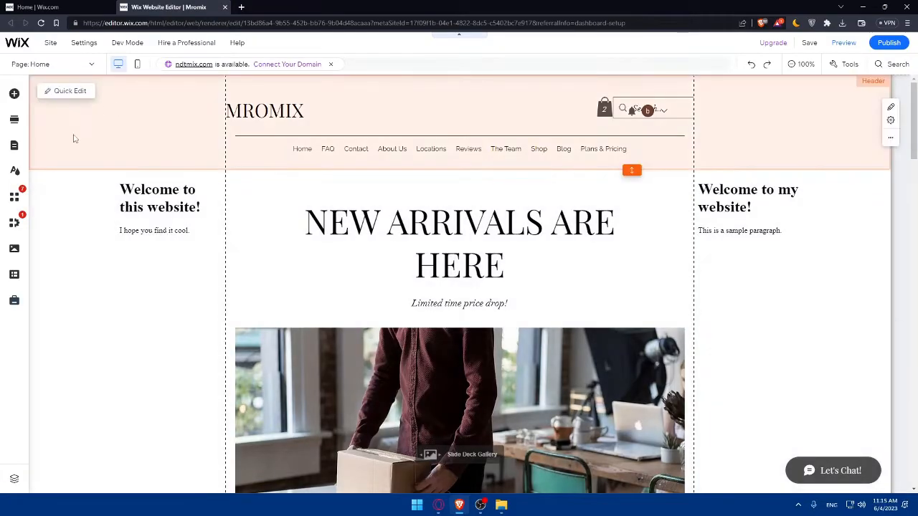
# Check the editor's installed apps list for Wix Members Area, then close the App Market.
pyautogui.click(14, 197)
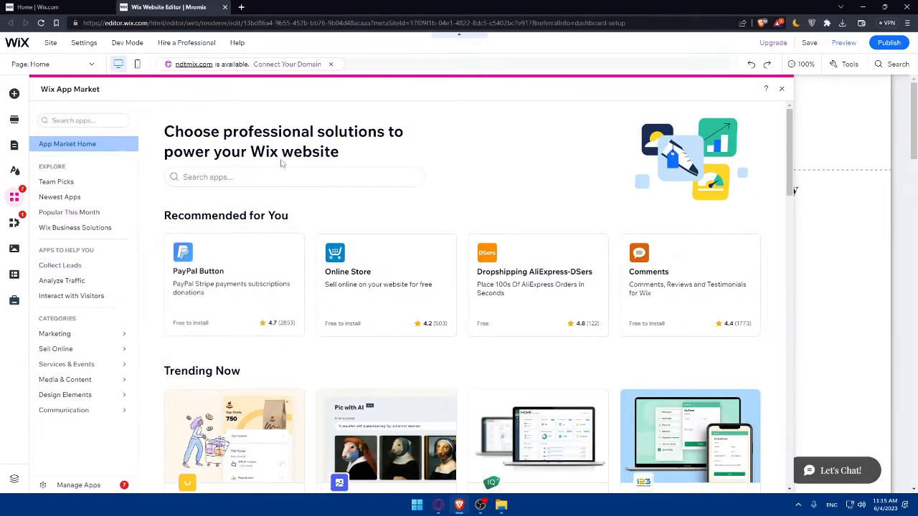
pyautogui.click(77, 485)
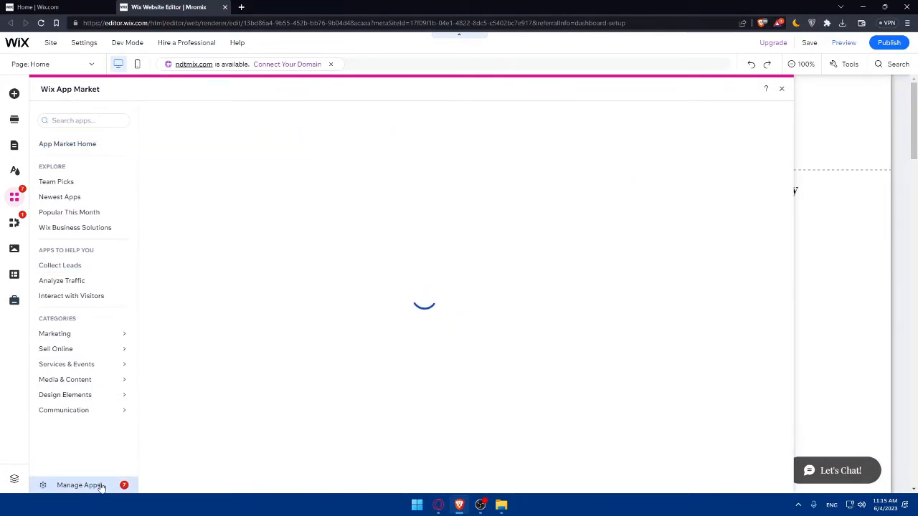
pyautogui.click(80, 485)
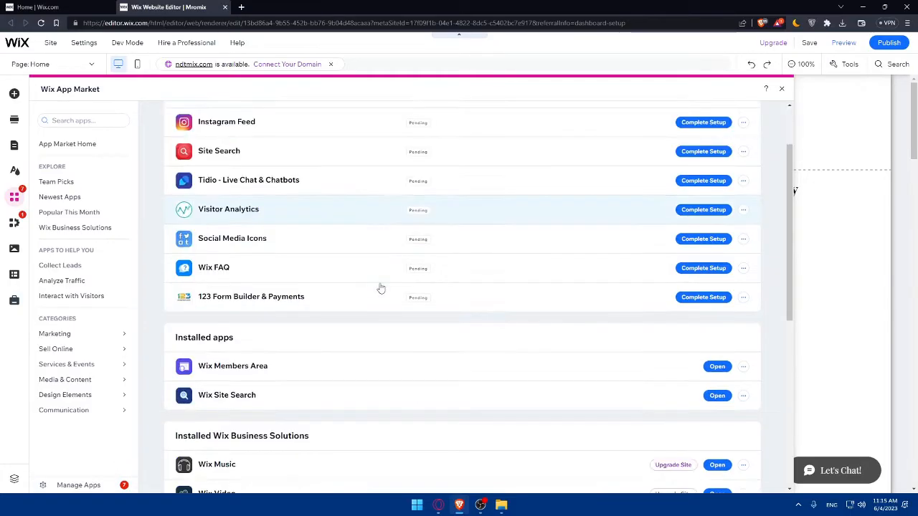
pyautogui.moveTo(312, 367)
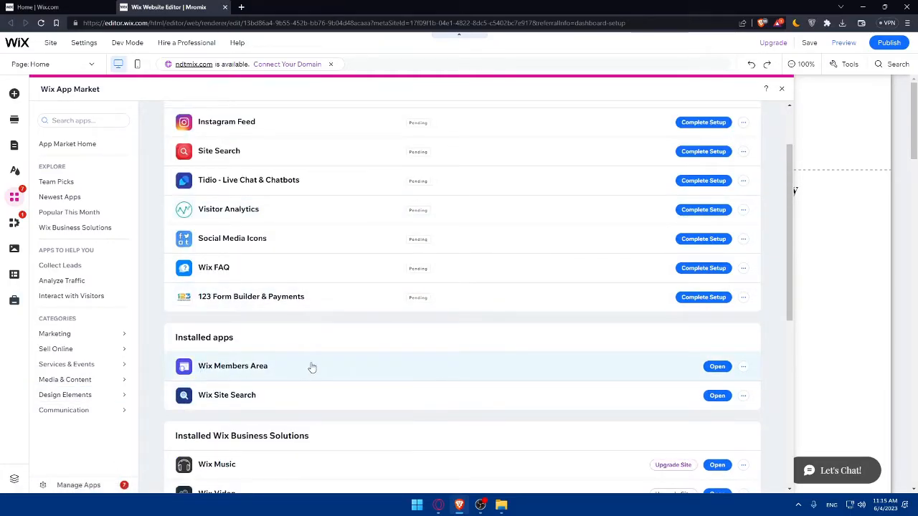
pyautogui.scroll(-3)
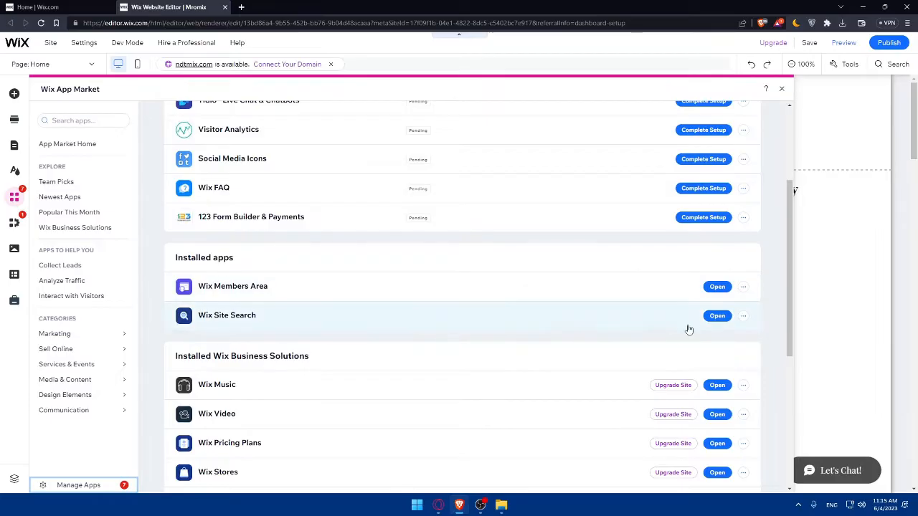
pyautogui.click(782, 89)
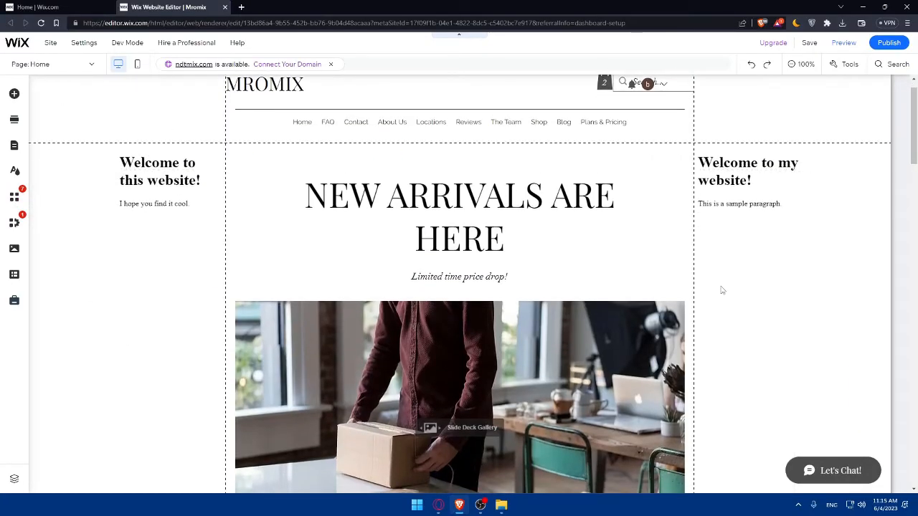
# Browse the Pages and Menu panel and reach the installed-apps list again.
pyautogui.click(459, 215)
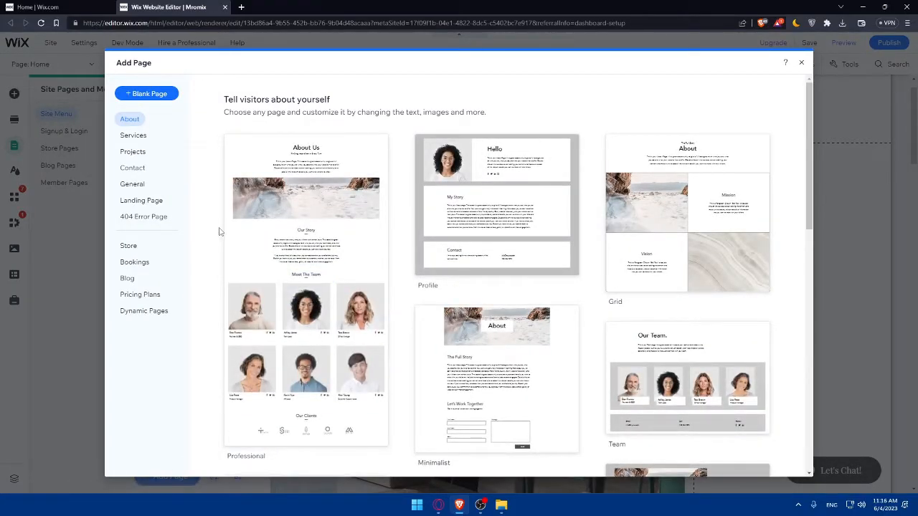
pyautogui.moveTo(261, 201)
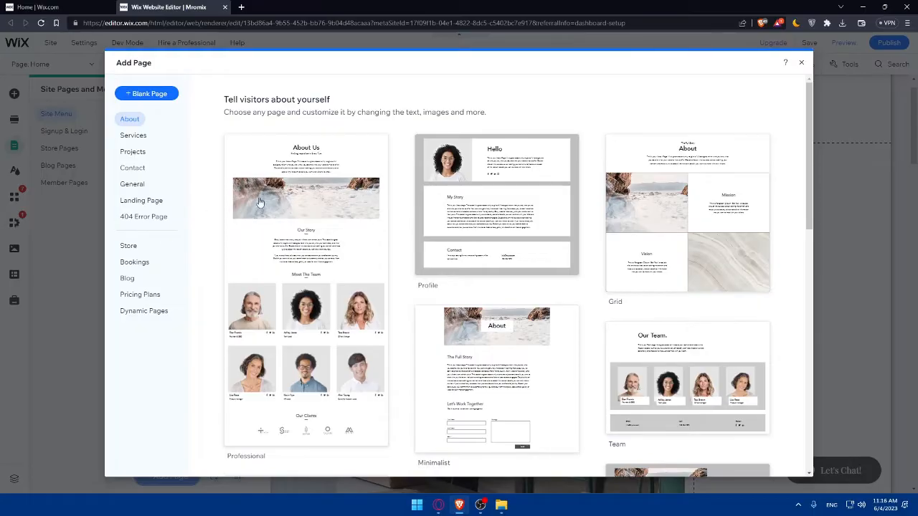
pyautogui.scroll(-3)
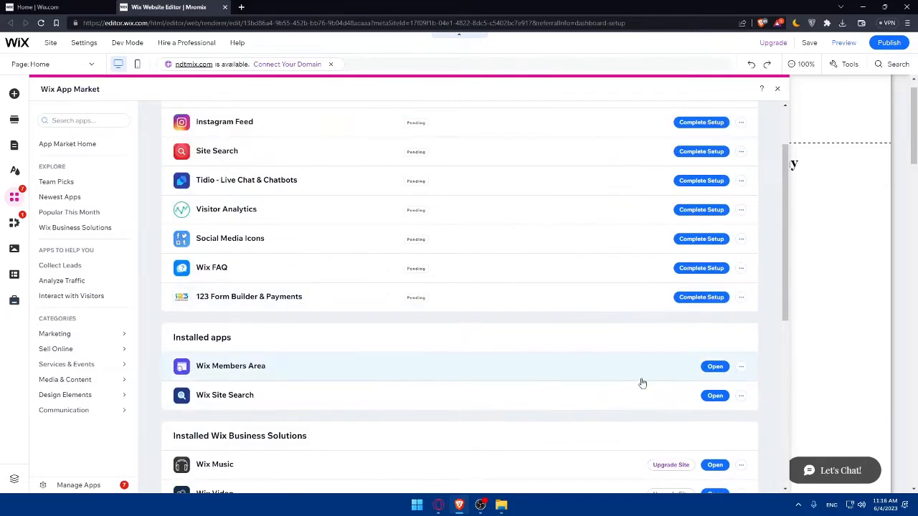
# Dismiss the App Market and return to the Mromix home page canvas.
pyautogui.click(740, 367)
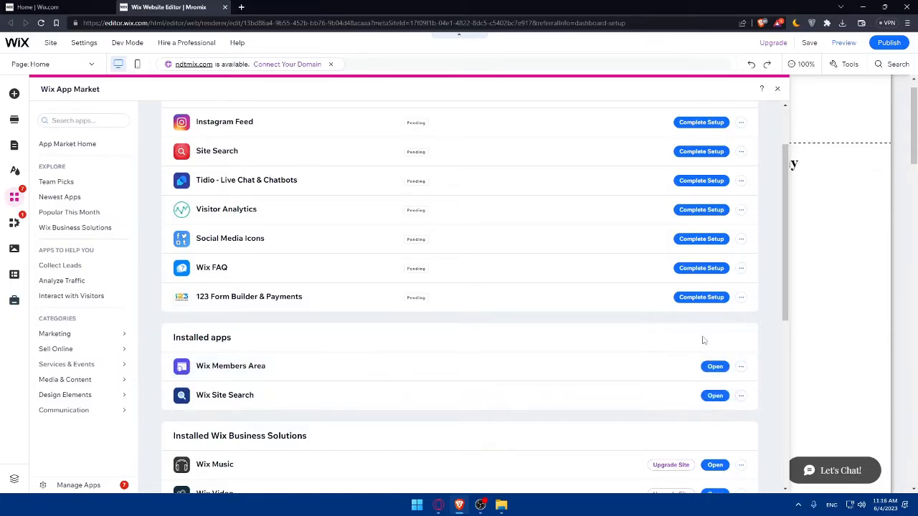
pyautogui.click(777, 89)
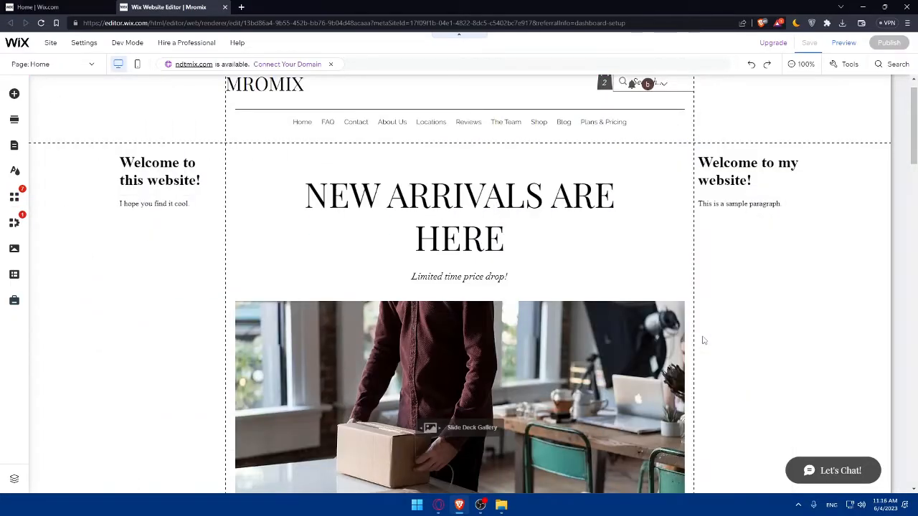
pyautogui.click(809, 43)
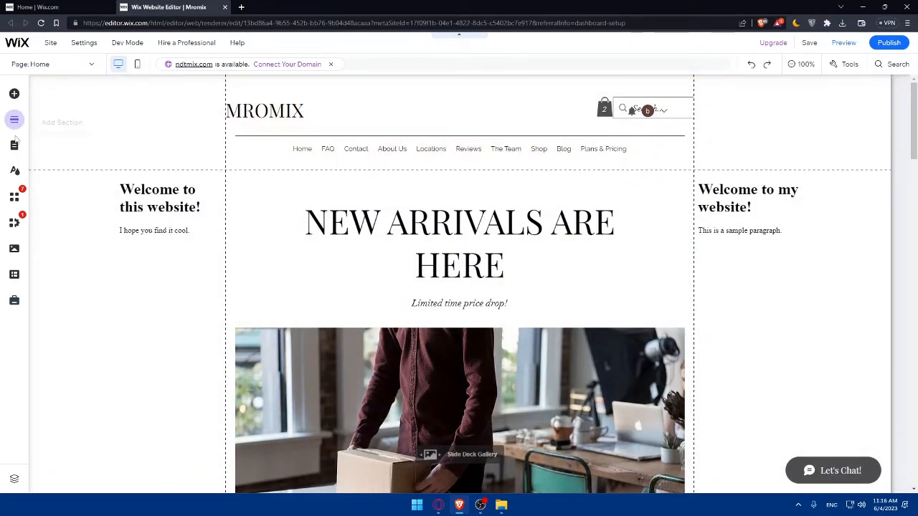
# Reach the Member Login Form settings under Signup & Login and keep the Default Form type.
pyautogui.click(14, 121)
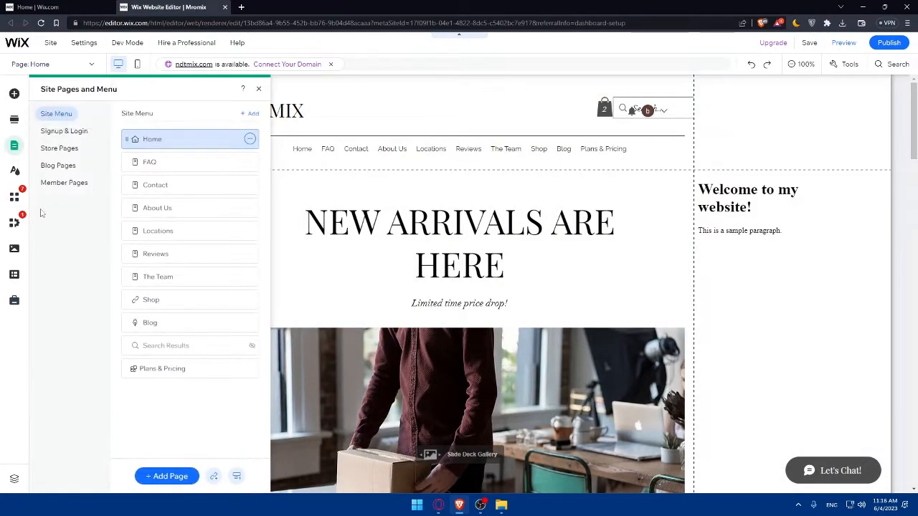
pyautogui.click(64, 131)
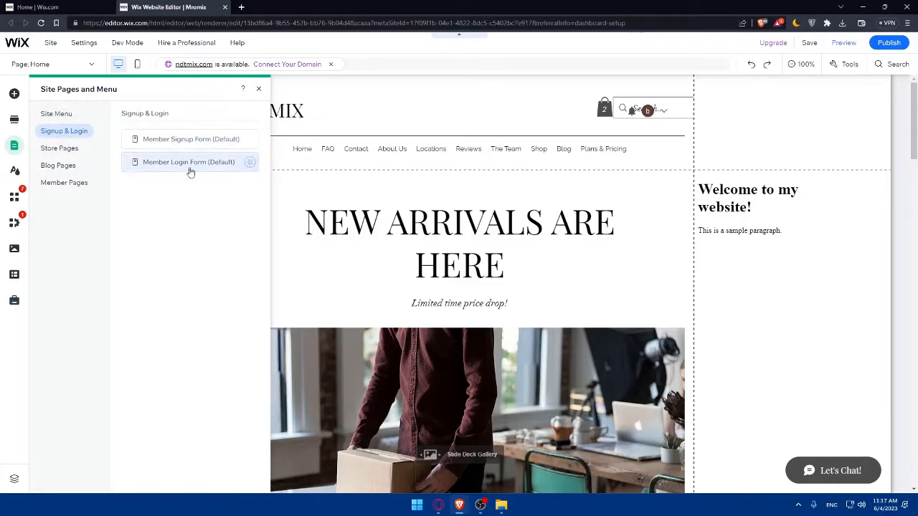
pyautogui.click(188, 160)
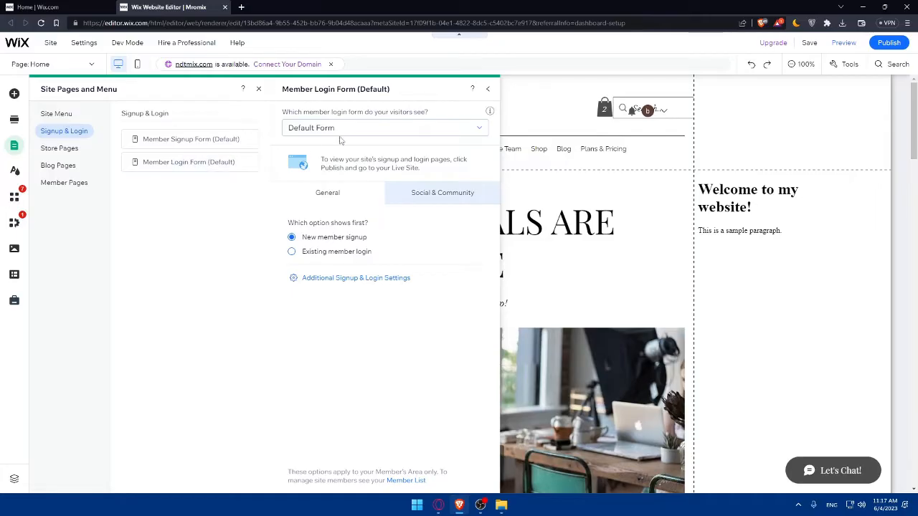
pyautogui.click(384, 127)
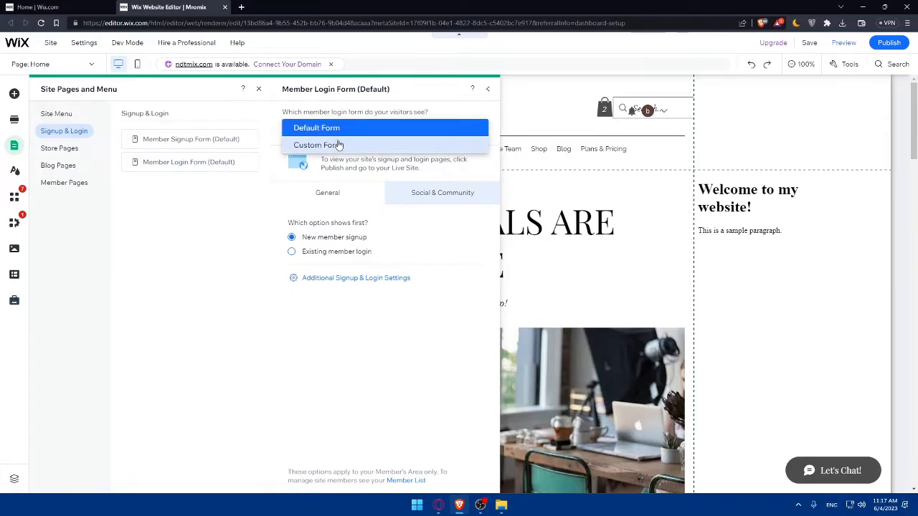
pyautogui.click(315, 127)
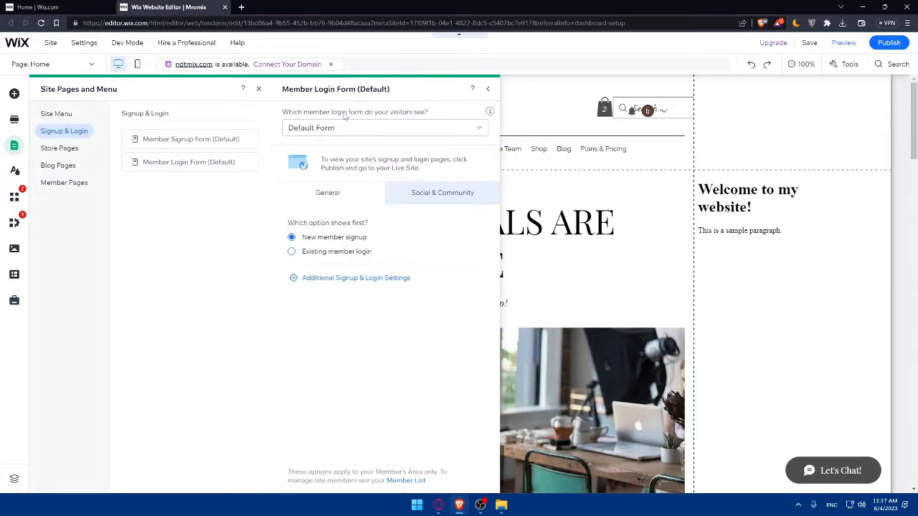
# Review the General options and set existing member login to show first.
pyautogui.click(441, 192)
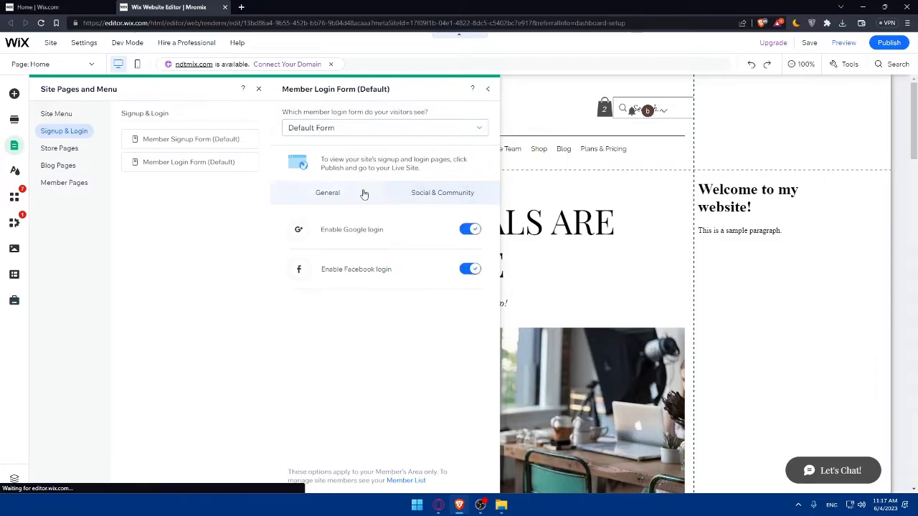
pyautogui.click(327, 192)
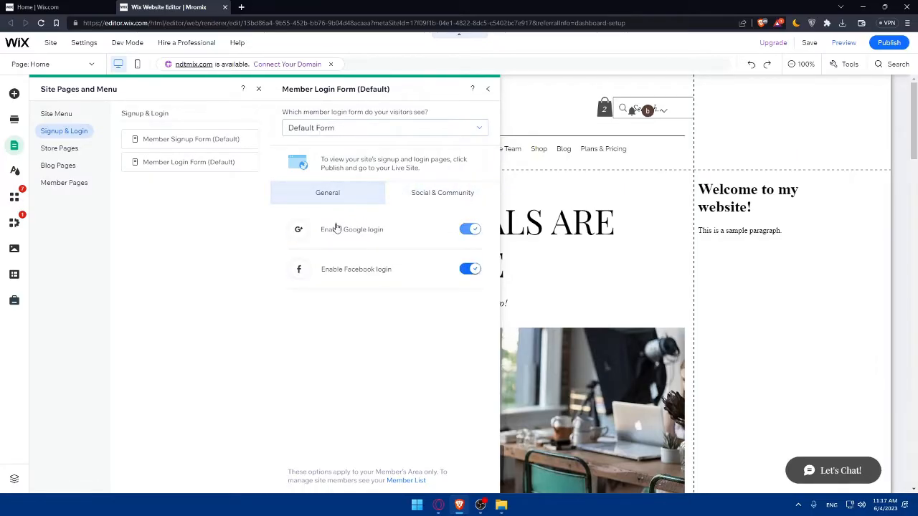
pyautogui.moveTo(399, 294)
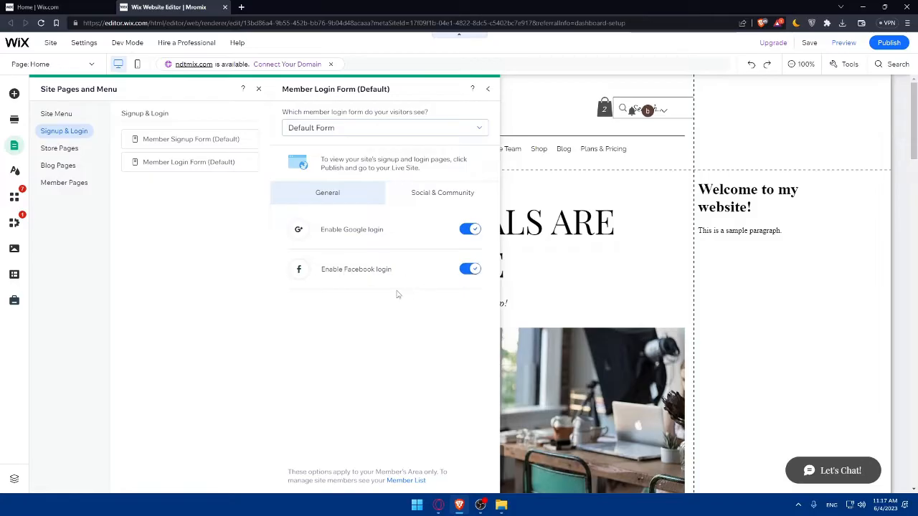
pyautogui.moveTo(385, 264)
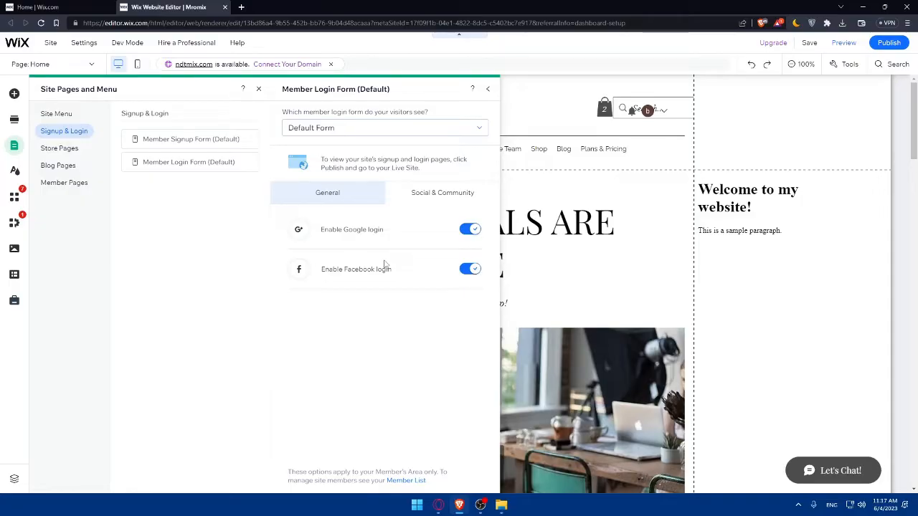
pyautogui.moveTo(390, 247)
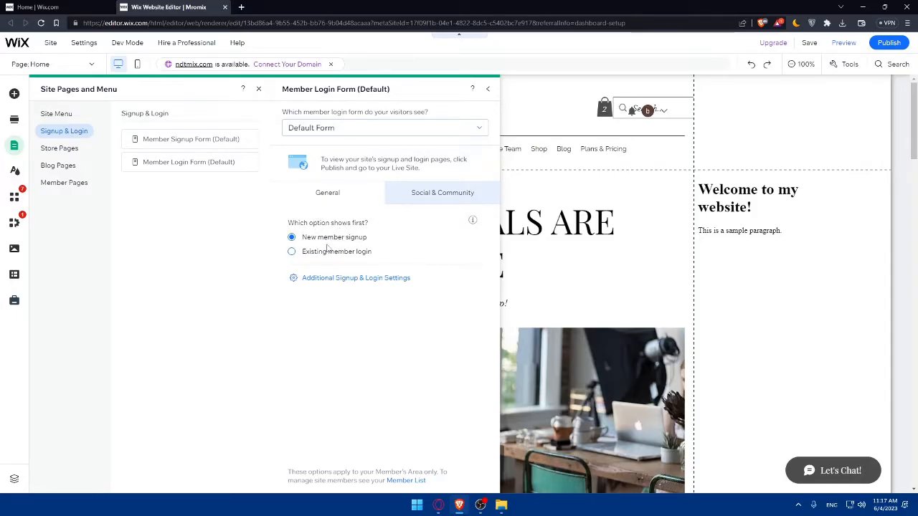
pyautogui.click(291, 251)
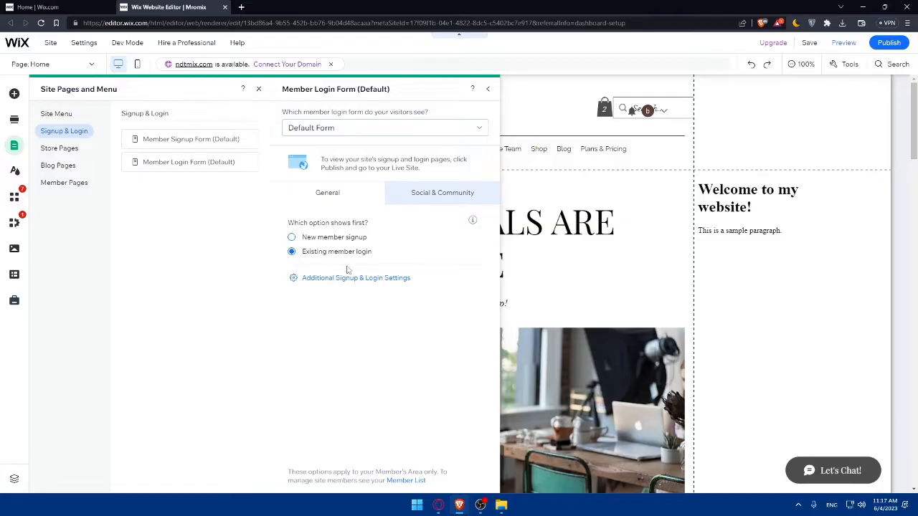
pyautogui.moveTo(353, 261)
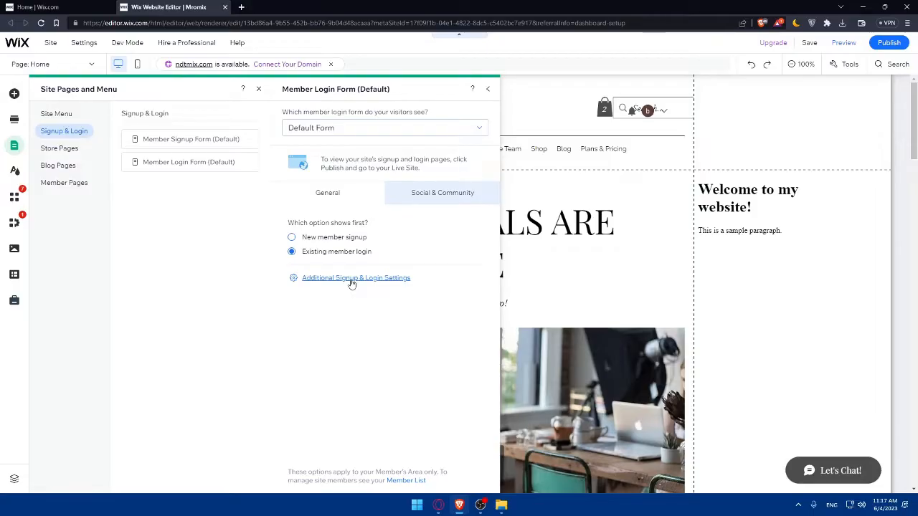
# Follow the Additional Signup & Login Settings link to the Security dashboard page.
pyautogui.click(356, 278)
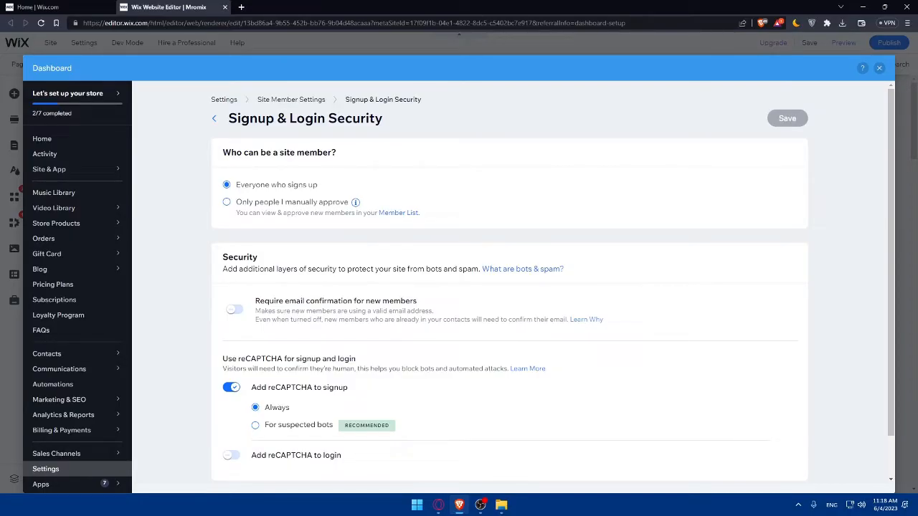
pyautogui.moveTo(691, 169)
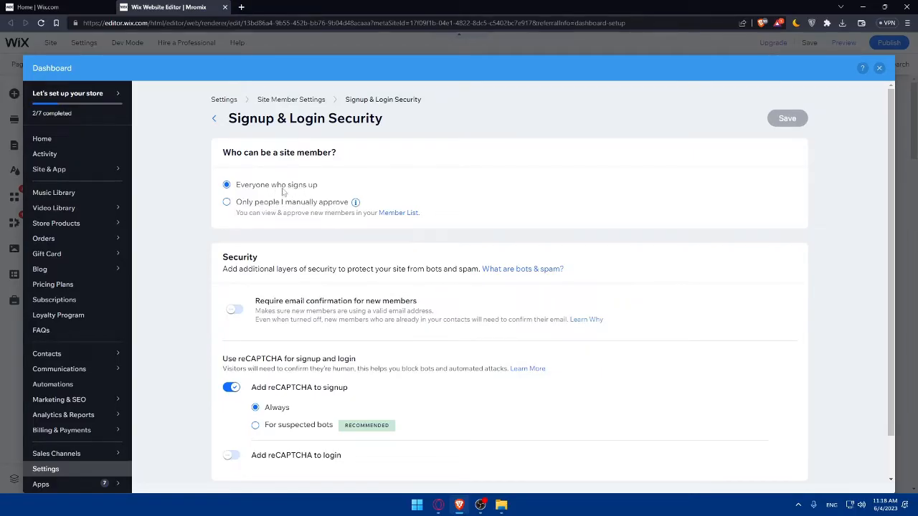
# Require email confirmation for new members, choosing 'After signup' over 'During signup'.
pyautogui.scroll(-3)
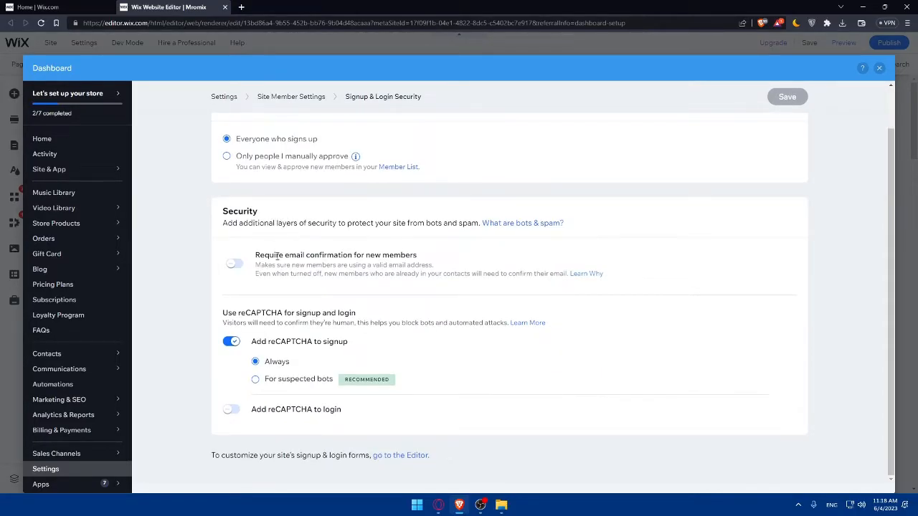
pyautogui.click(232, 264)
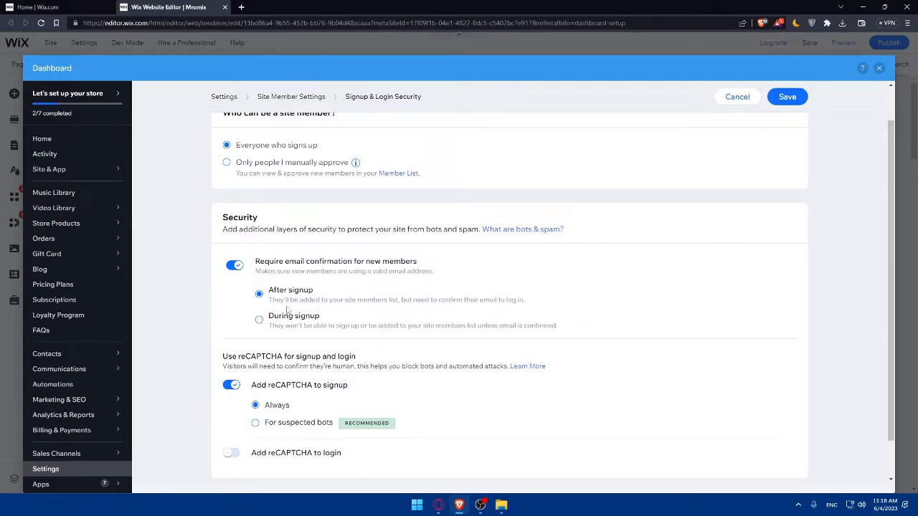
pyautogui.moveTo(341, 301)
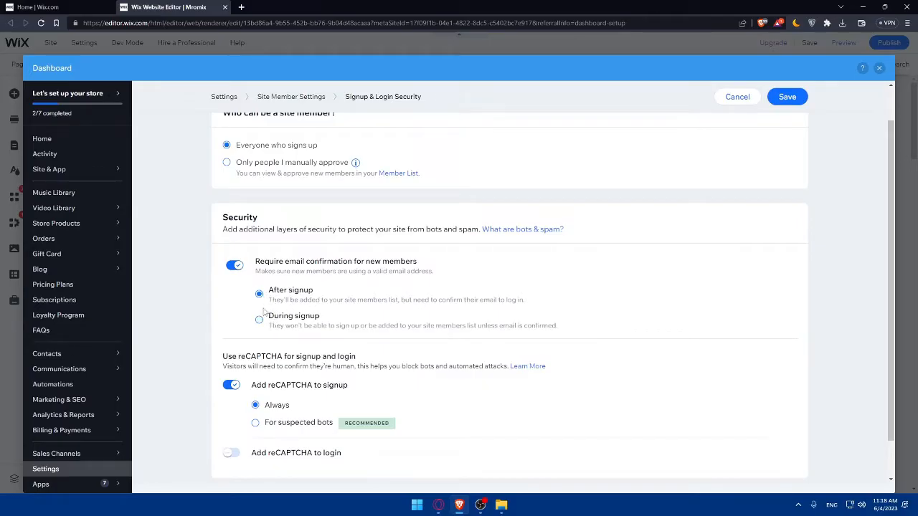
pyautogui.click(258, 319)
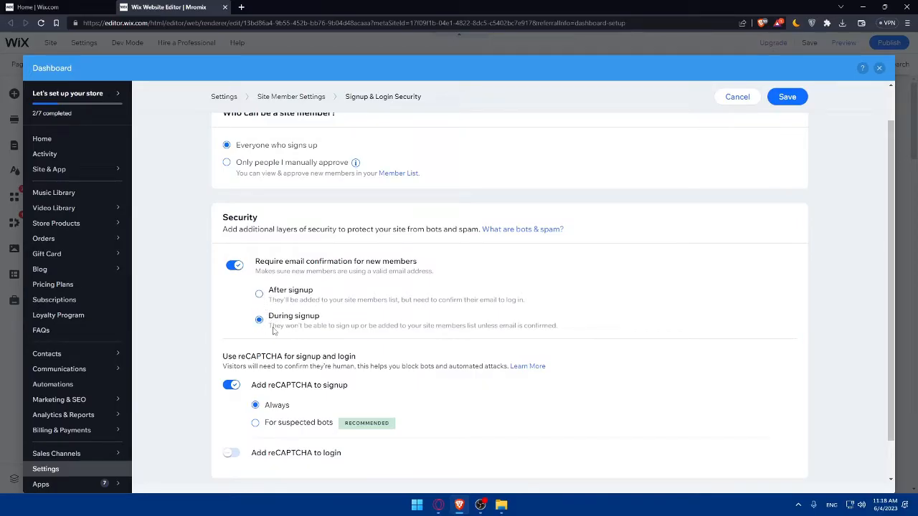
pyautogui.click(258, 292)
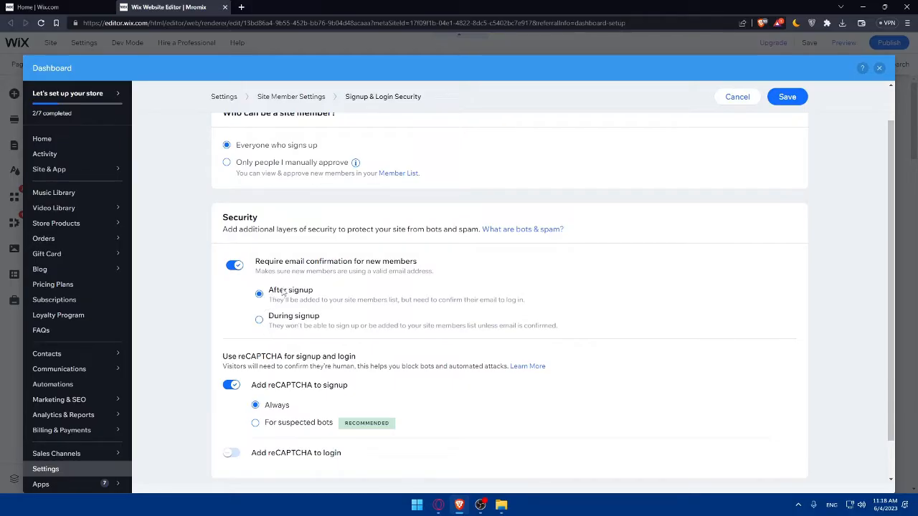
pyautogui.click(258, 293)
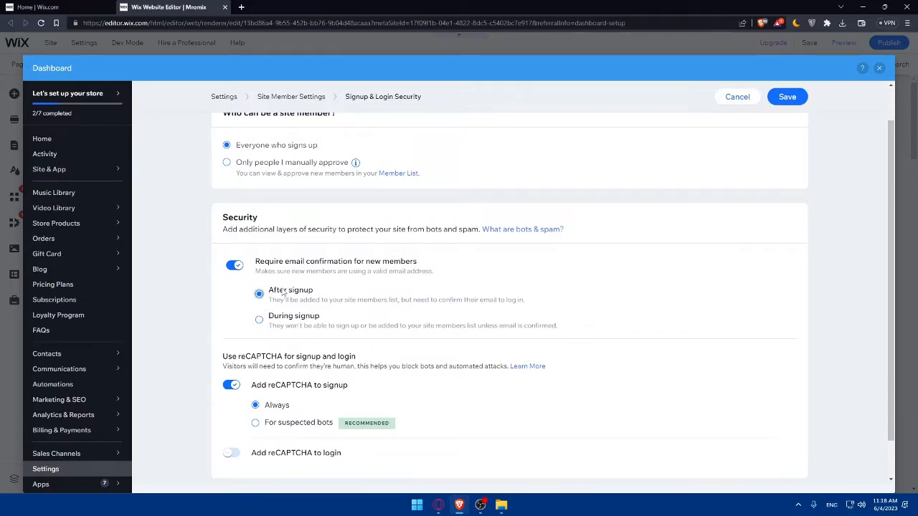
pyautogui.scroll(-3)
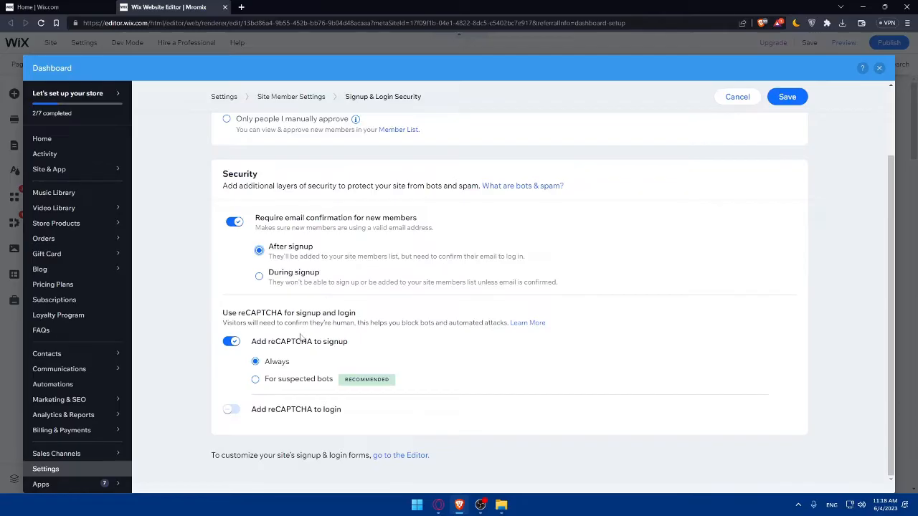
pyautogui.moveTo(273, 350)
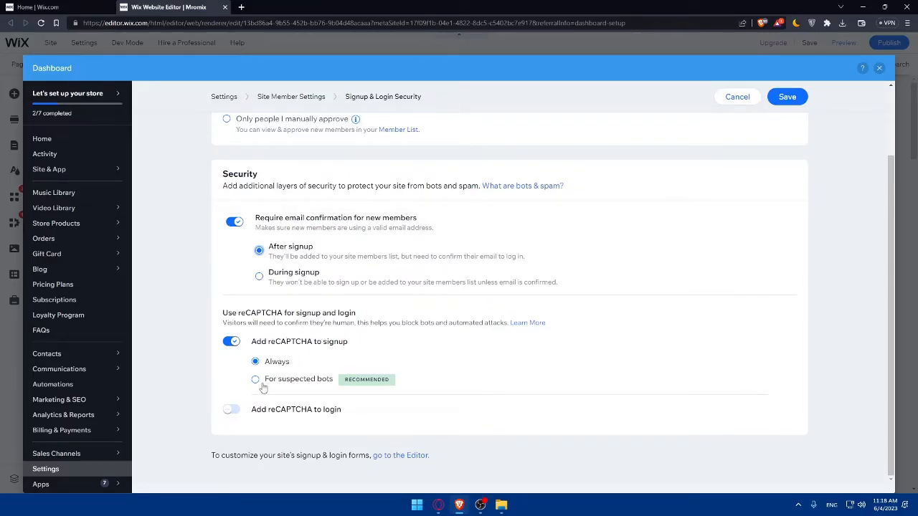
# Show signup reCAPTCHA only to suspected bots and enable login reCAPTCHA for suspected bots too.
pyautogui.click(255, 378)
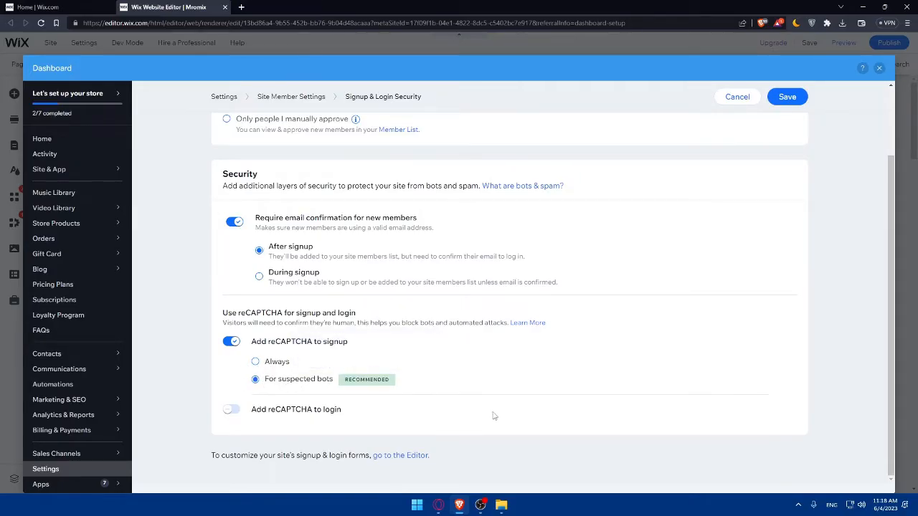
pyautogui.moveTo(312, 356)
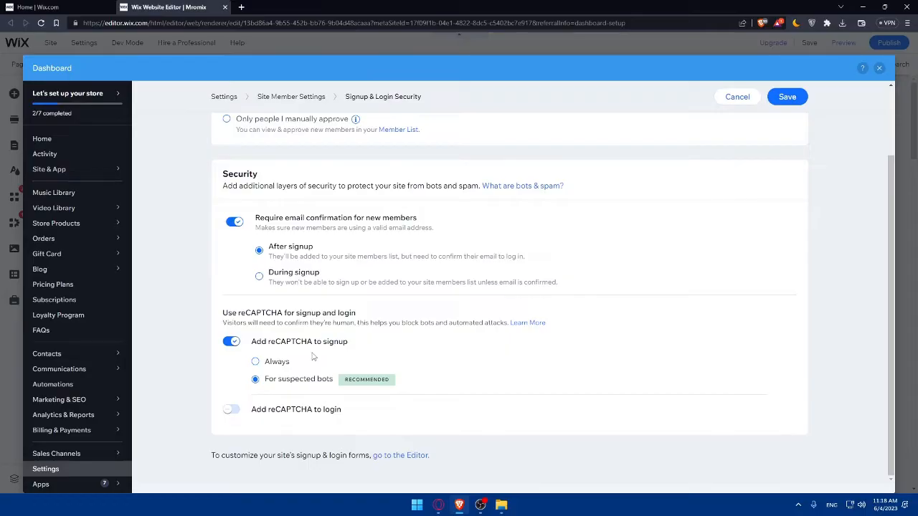
pyautogui.moveTo(301, 367)
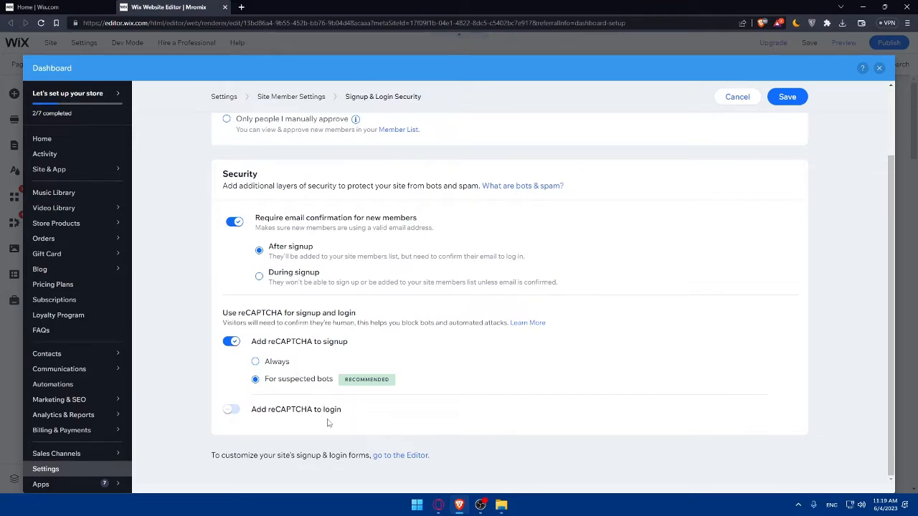
pyautogui.click(231, 410)
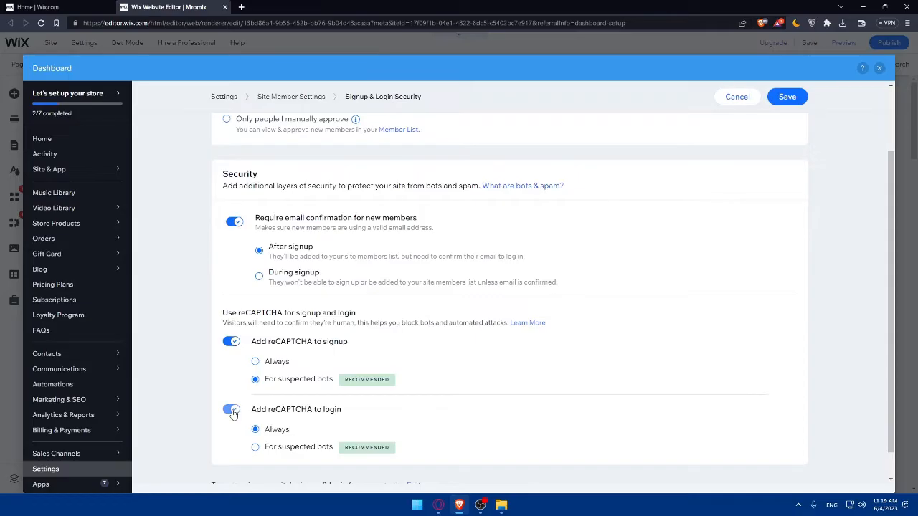
pyautogui.click(232, 410)
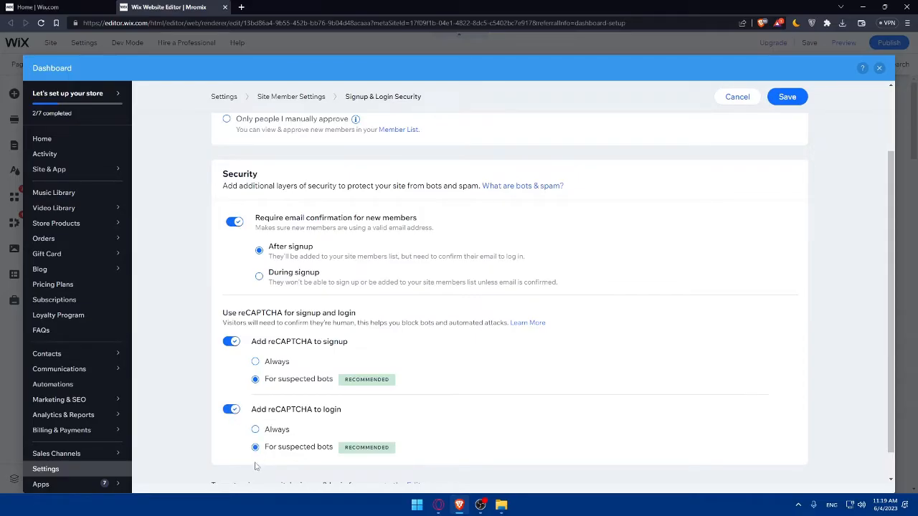
pyautogui.scroll(-3)
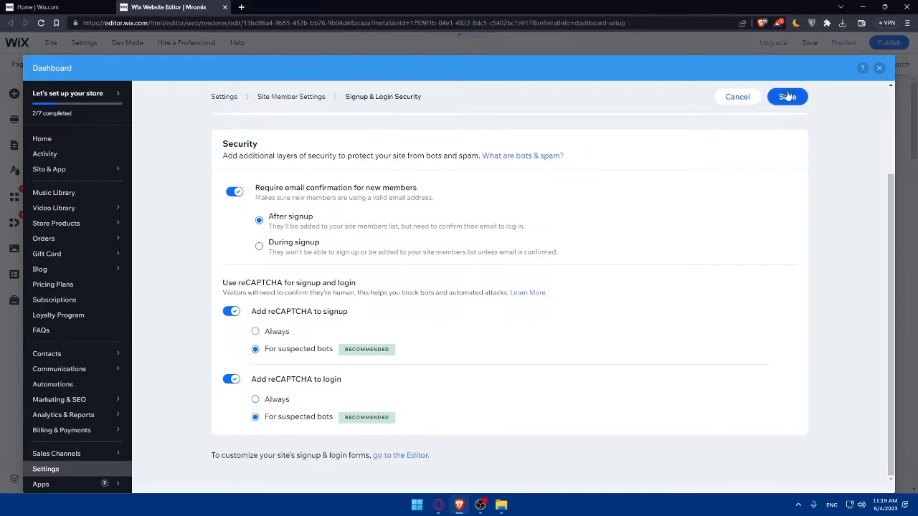
# Save the Signup & Login Security settings and return to the Editor's Mromix home page.
pyautogui.click(786, 96)
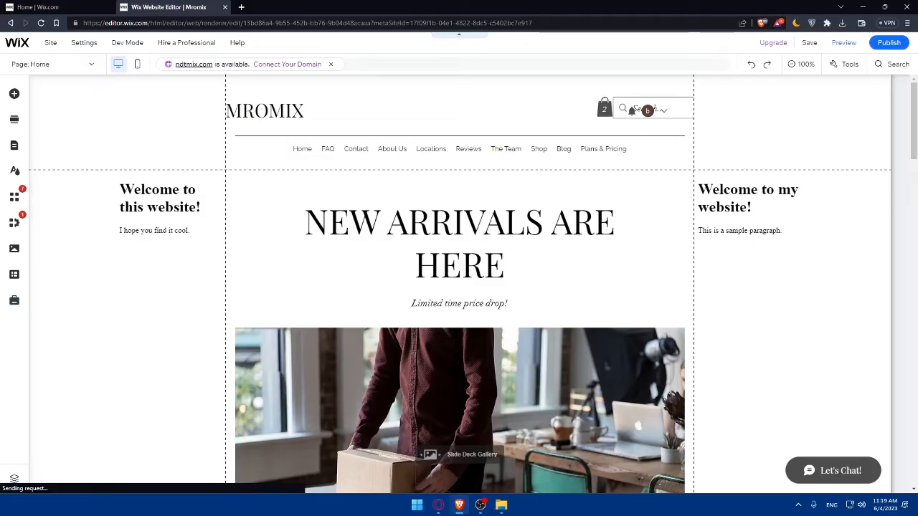
pyautogui.click(470, 241)
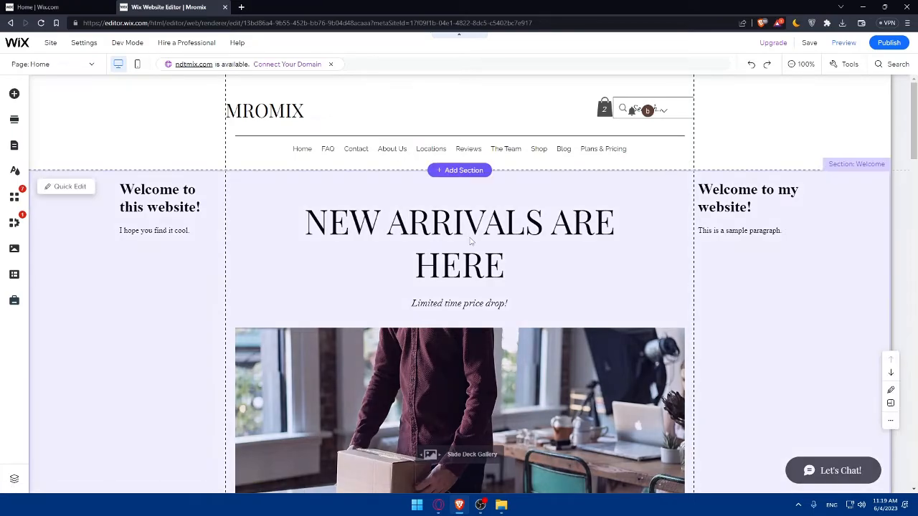
pyautogui.click(888, 43)
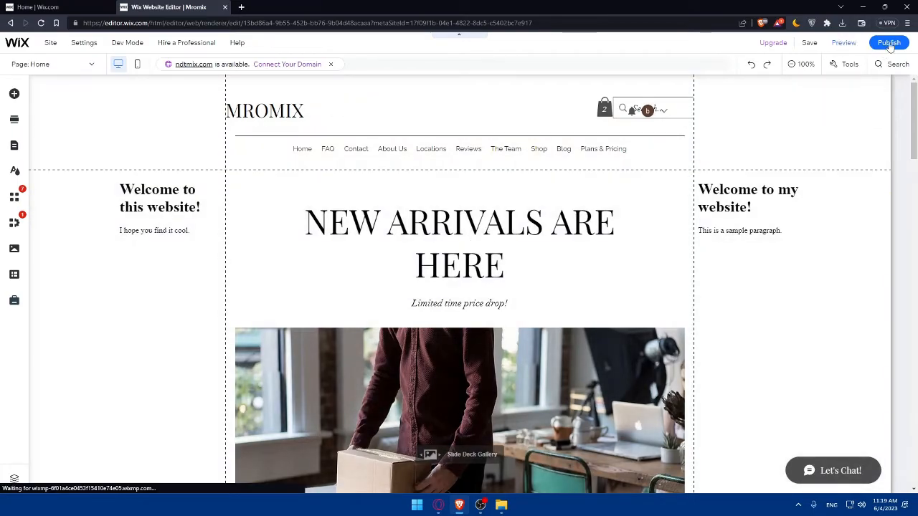
pyautogui.scroll(-3)
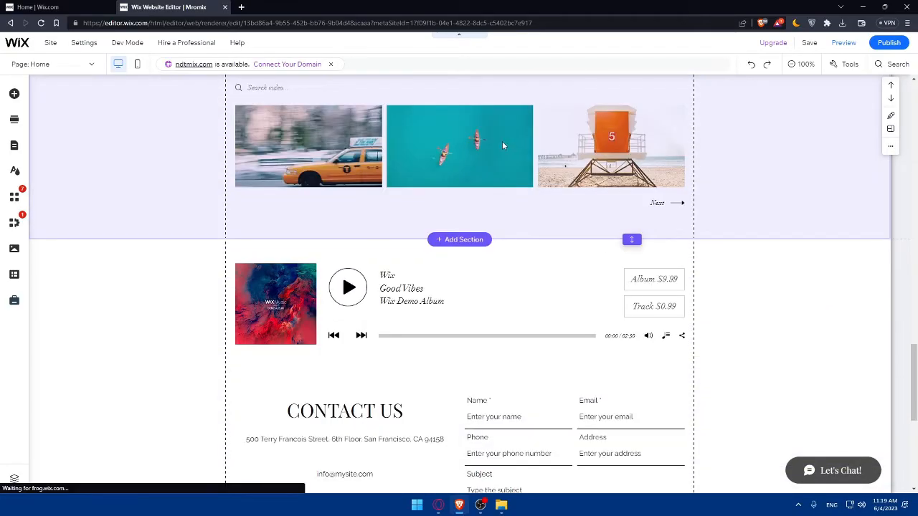
pyautogui.scroll(-3)
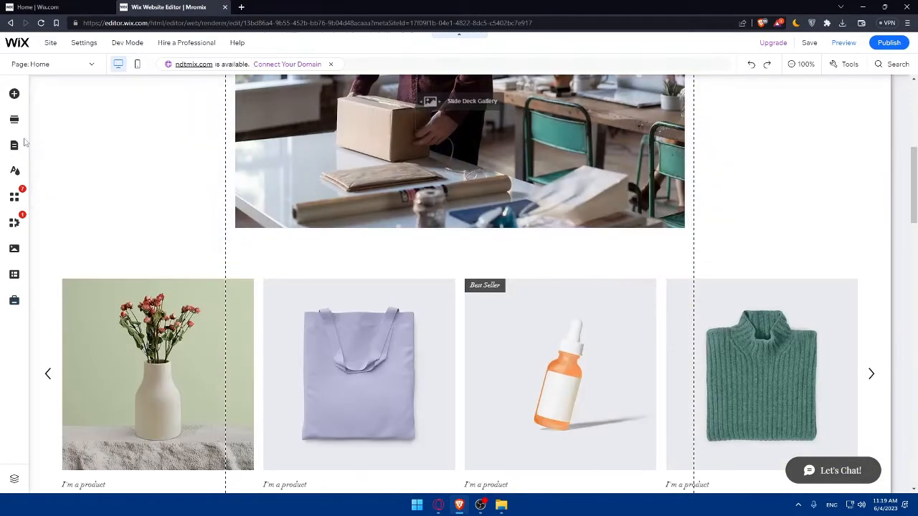
# Add a new site page from the Pages panel and name it 'Login and Sign up'.
pyautogui.click(15, 95)
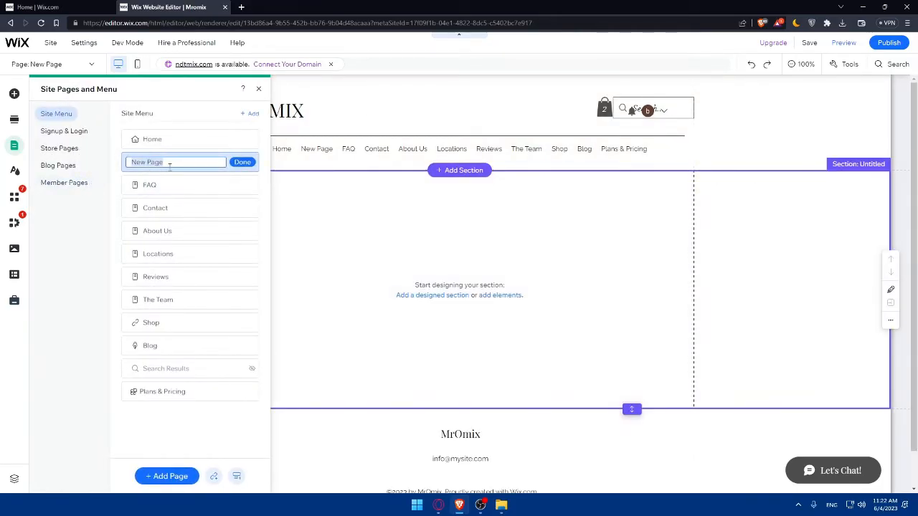
pyautogui.write('Login and Sign up')
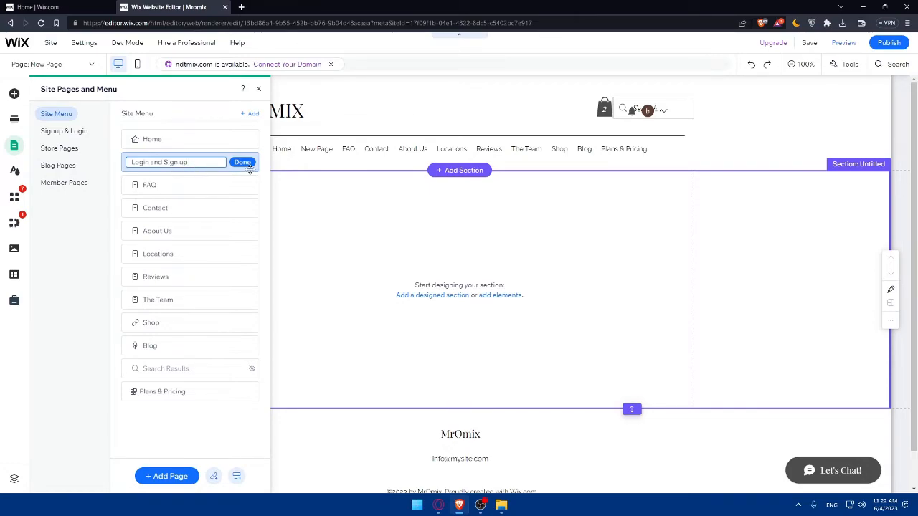
pyautogui.click(250, 162)
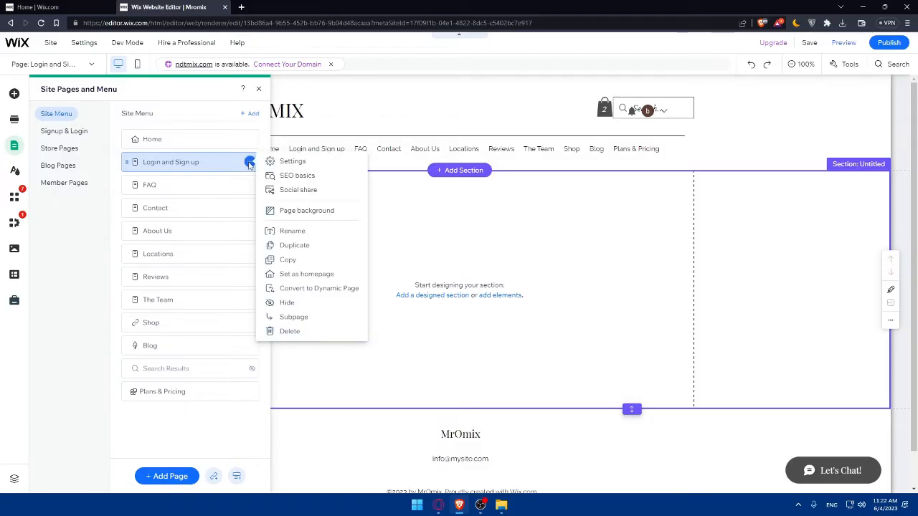
pyautogui.moveTo(299, 190)
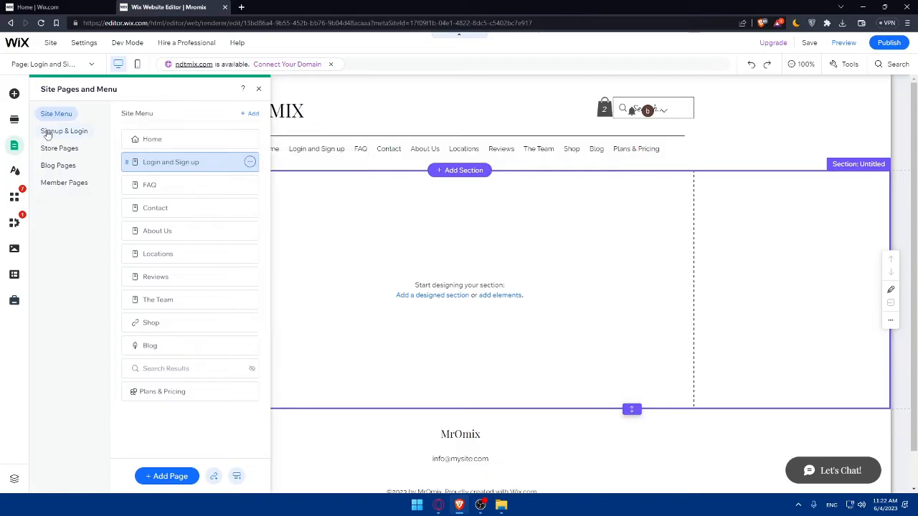
# Check the default Signup & Login member forms, return to the new page and bring up Publish.
pyautogui.click(63, 130)
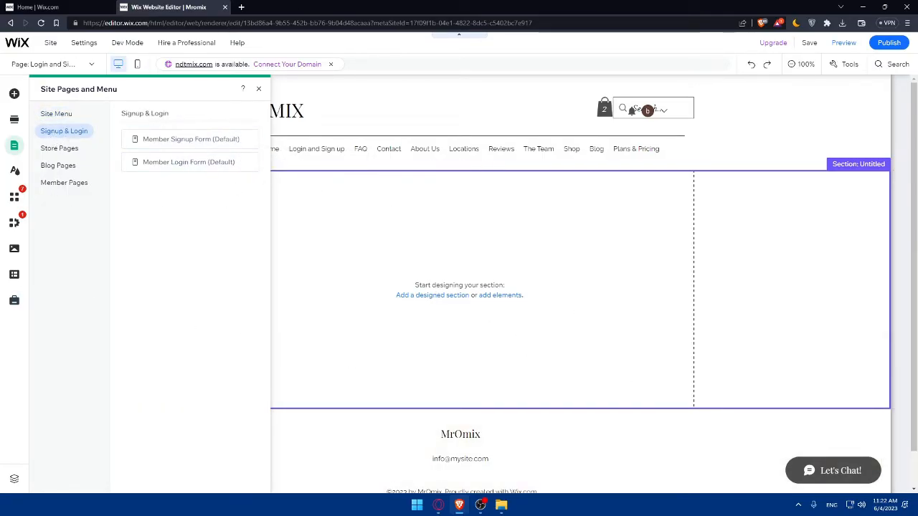
pyautogui.click(258, 88)
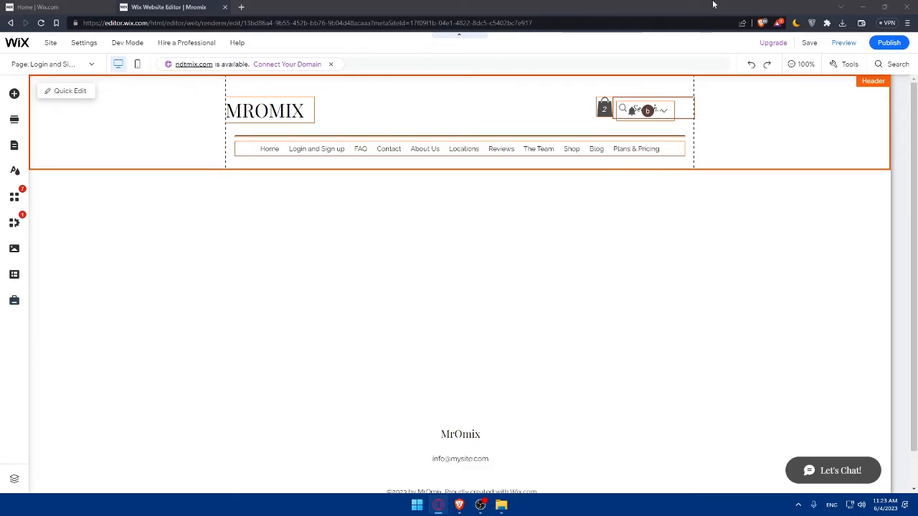
pyautogui.click(889, 43)
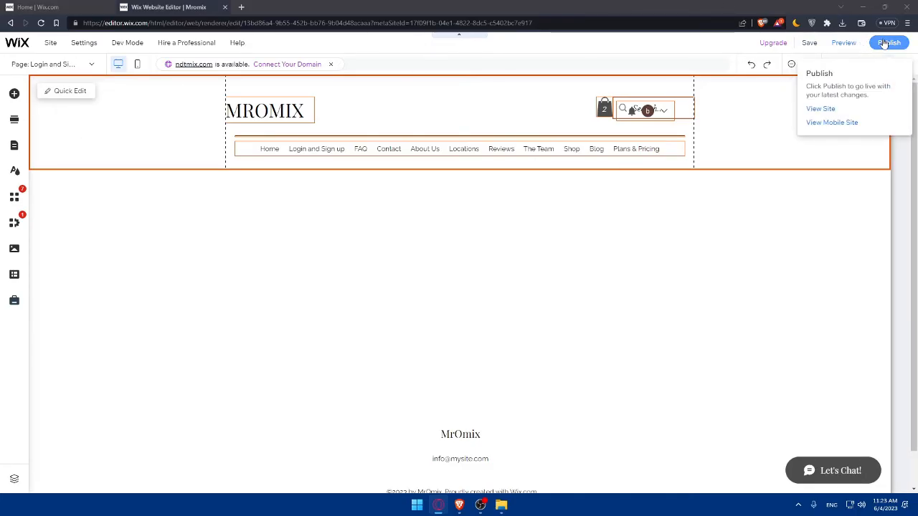